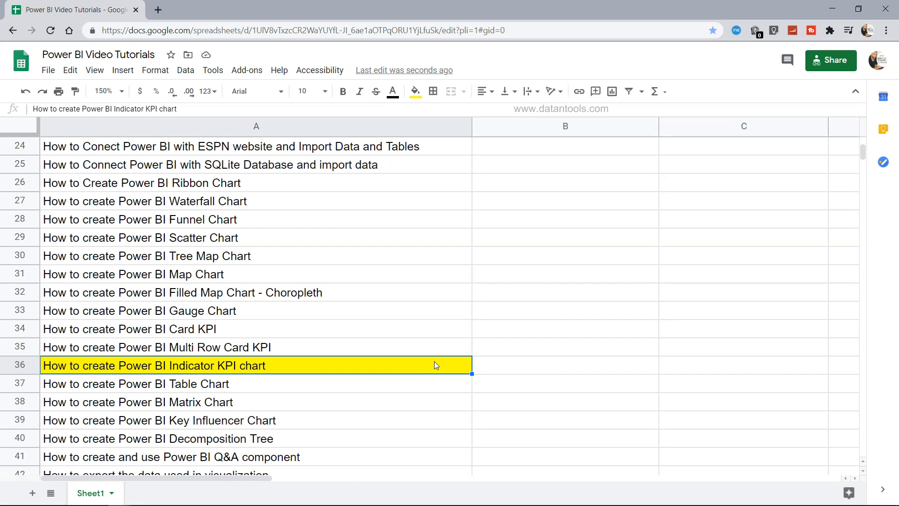
mouse_move(68, 373)
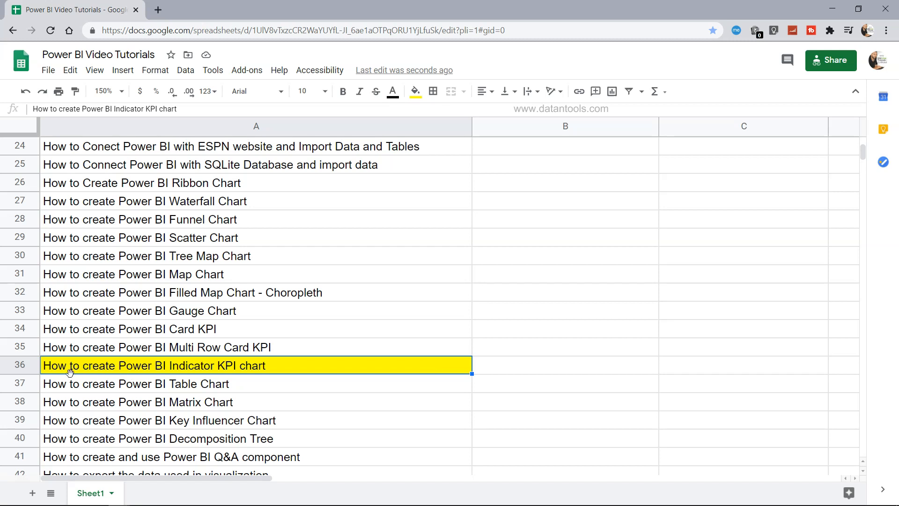
mouse_move(137, 375)
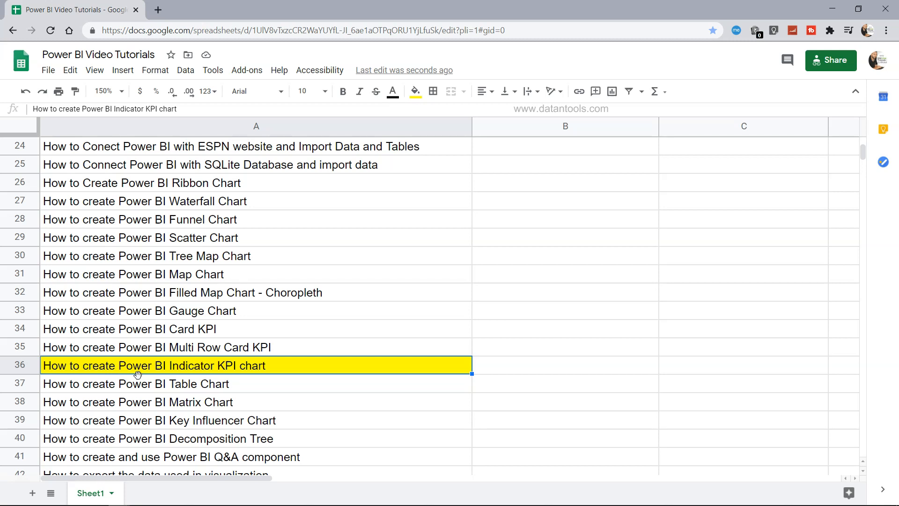
mouse_move(215, 354)
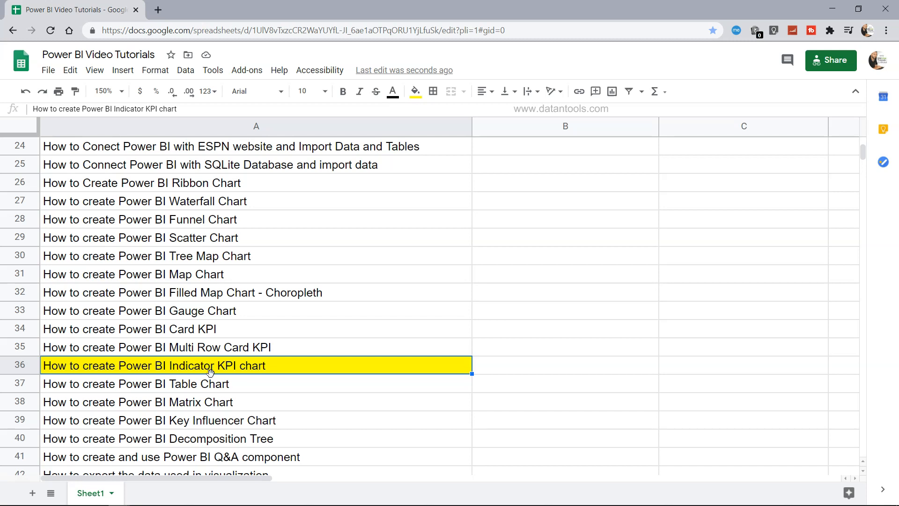
mouse_move(308, 323)
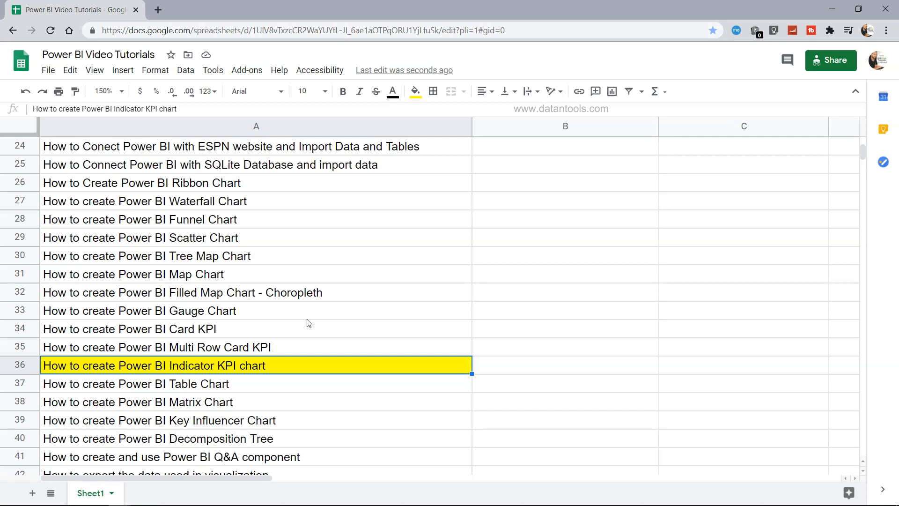
- Insert an empty KPI visual below the figures, checking the Sales card's field, then reselect the KPI
scroll("up", 3)
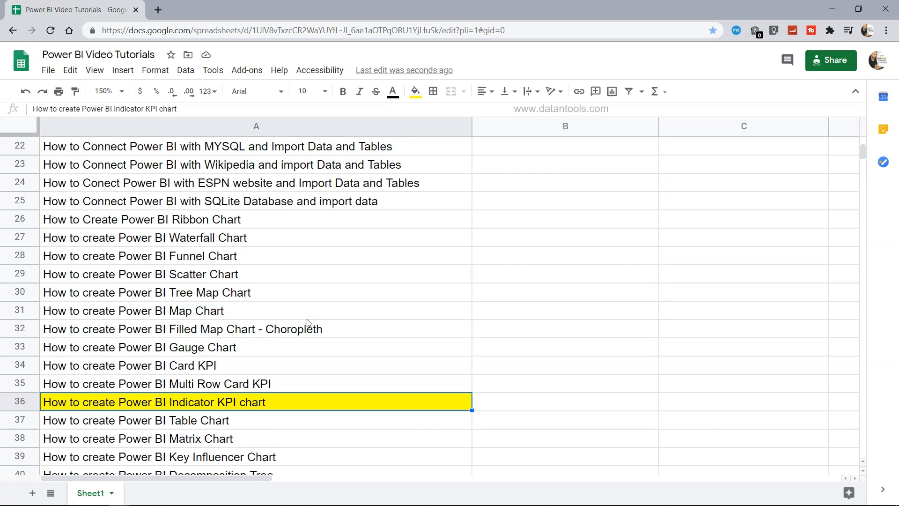
scroll("up", 3)
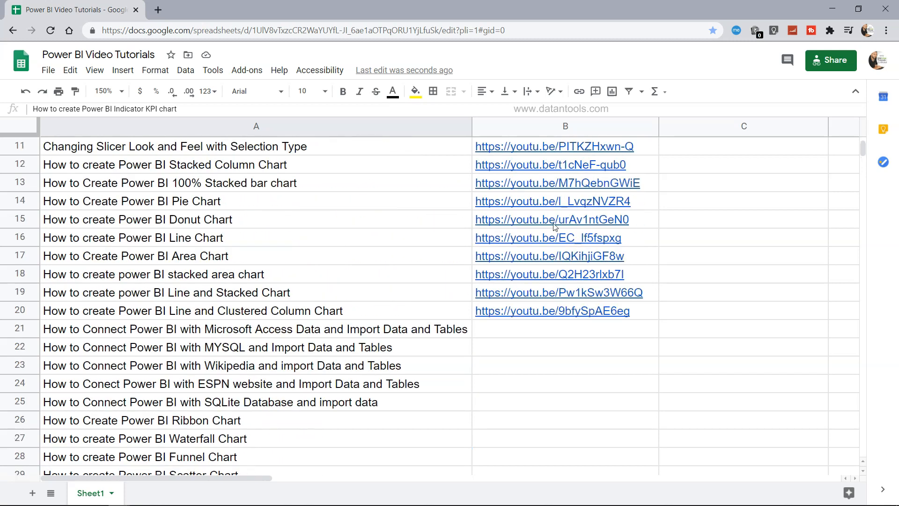
scroll("down", 3)
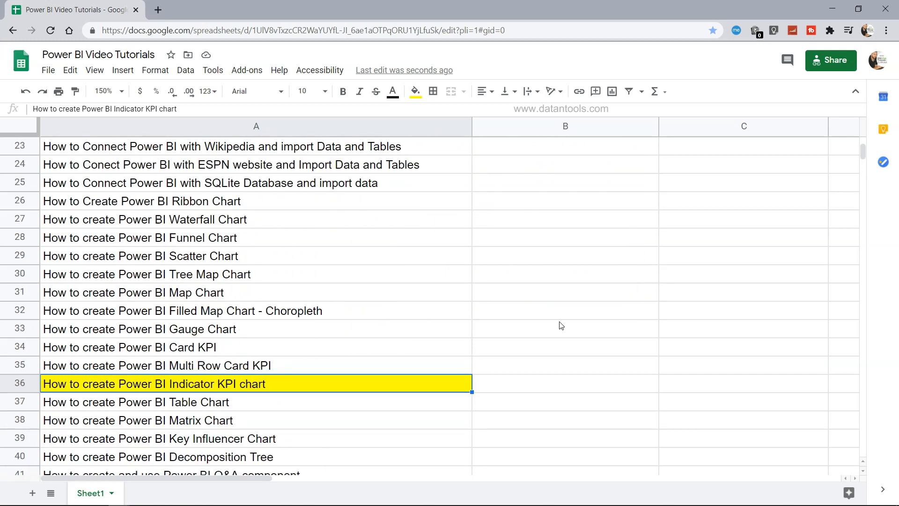
mouse_move(205, 311)
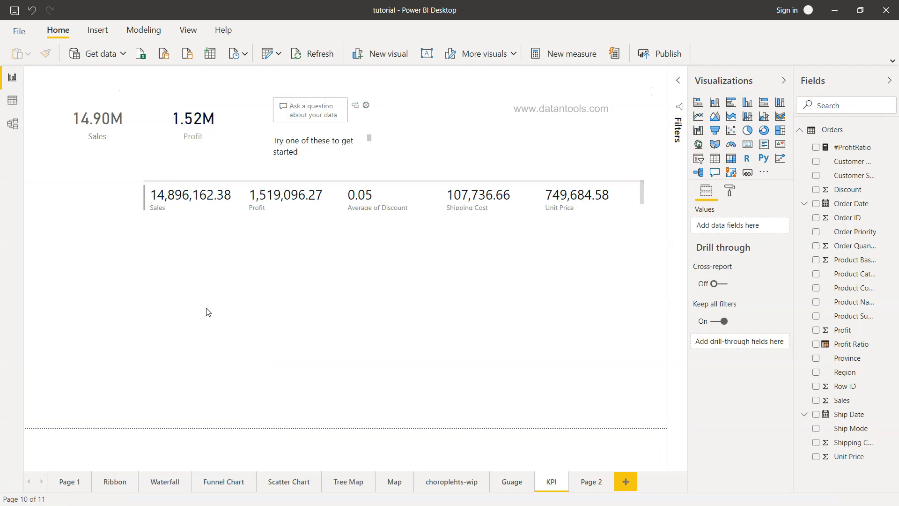
mouse_move(779, 159)
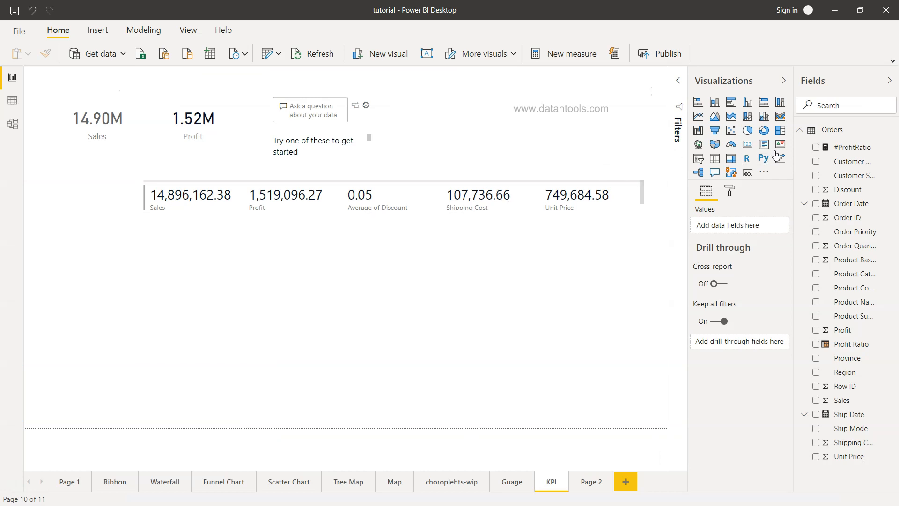
mouse_move(780, 144)
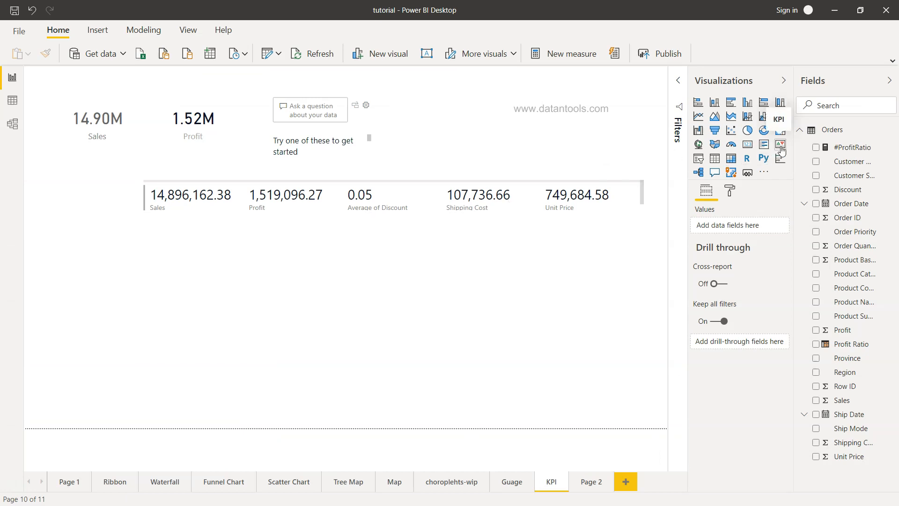
left_click(780, 145)
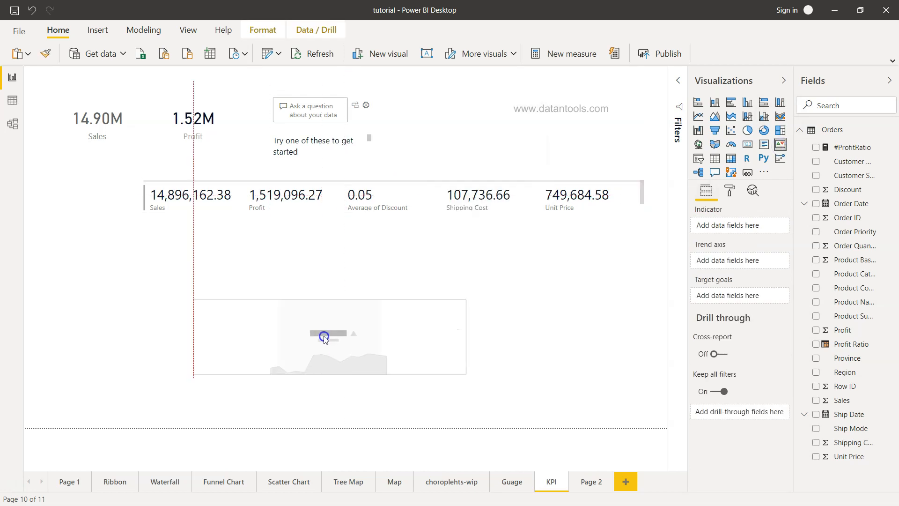
left_click(325, 337)
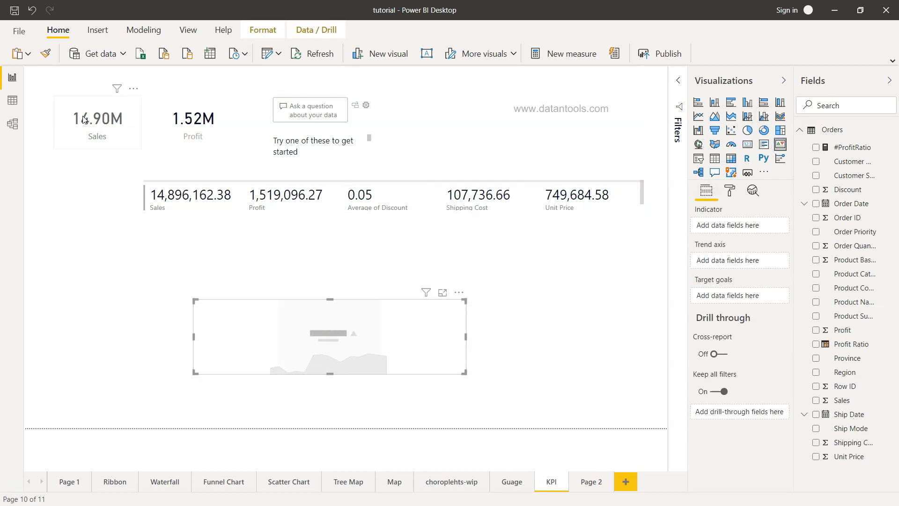
left_click(97, 121)
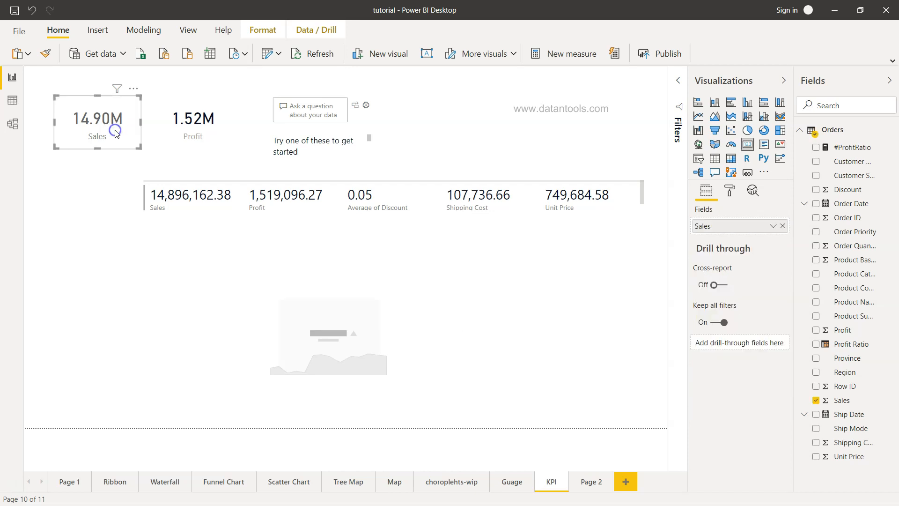
left_click(234, 215)
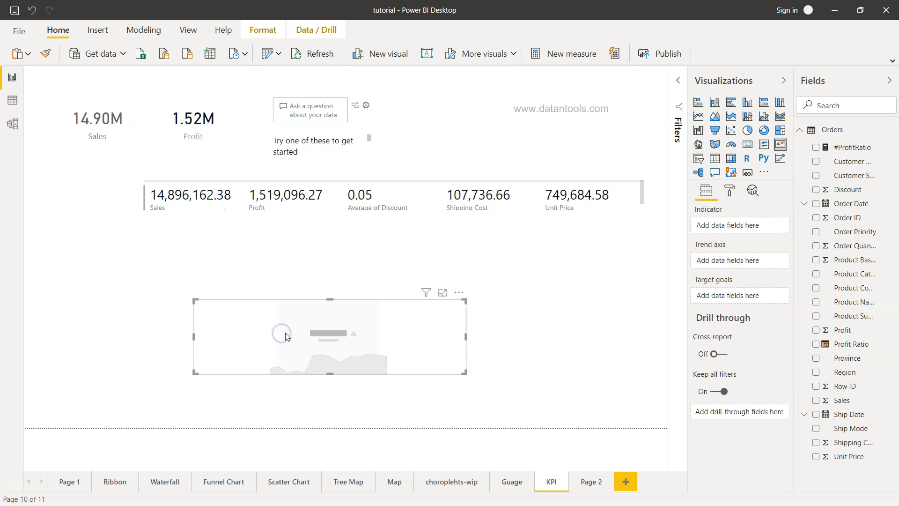
mouse_move(424, 356)
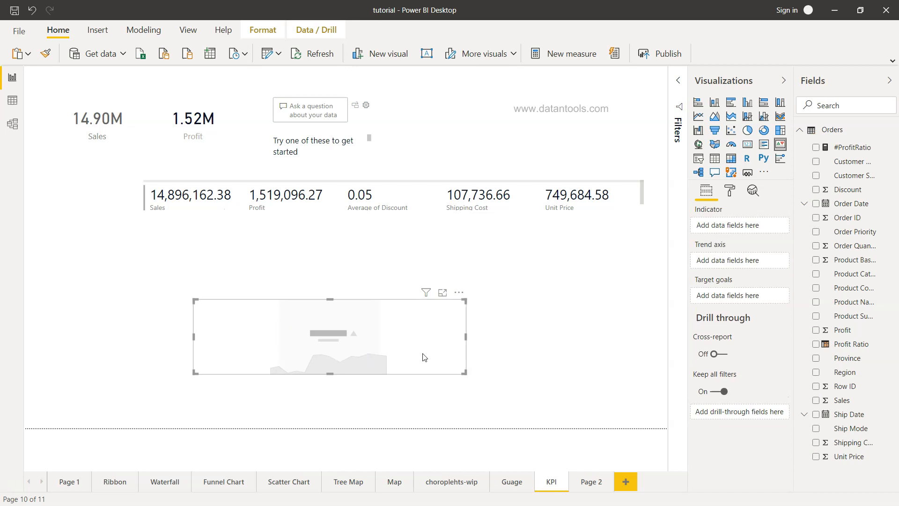
mouse_move(722, 215)
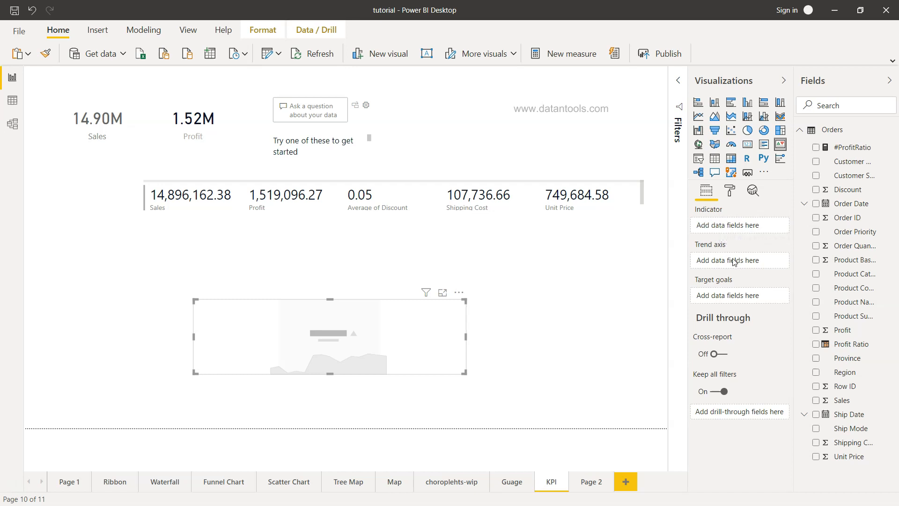
mouse_move(711, 303)
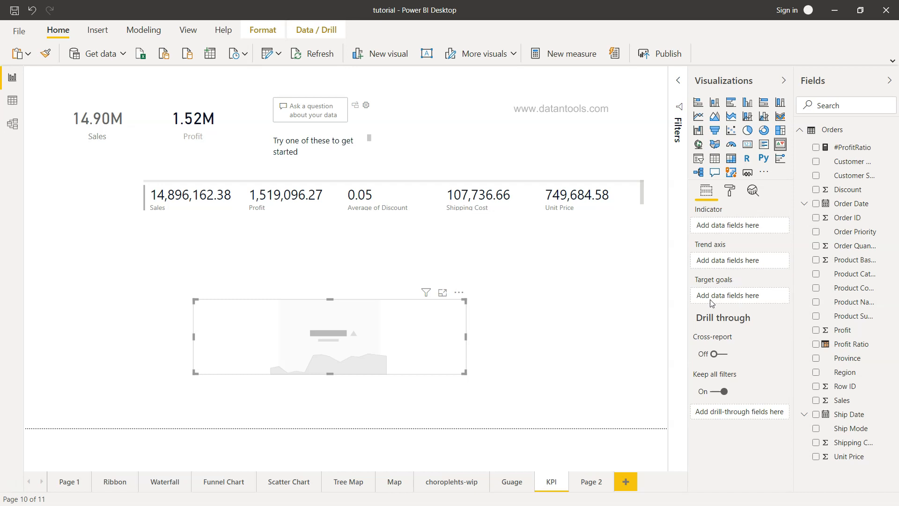
mouse_move(740, 295)
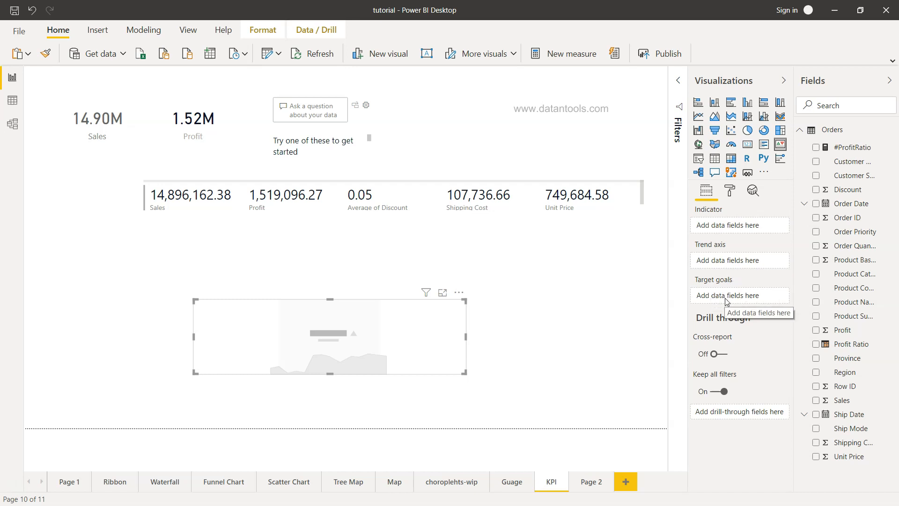
mouse_move(742, 233)
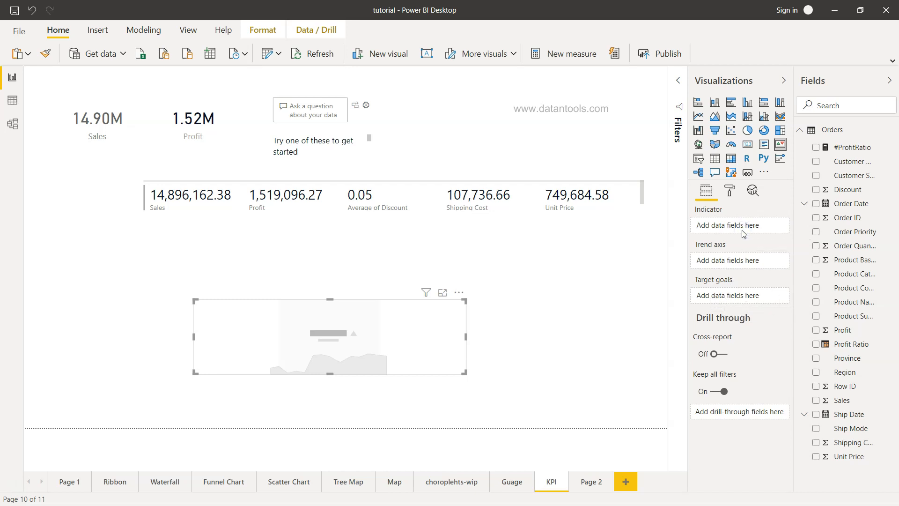
mouse_move(786, 225)
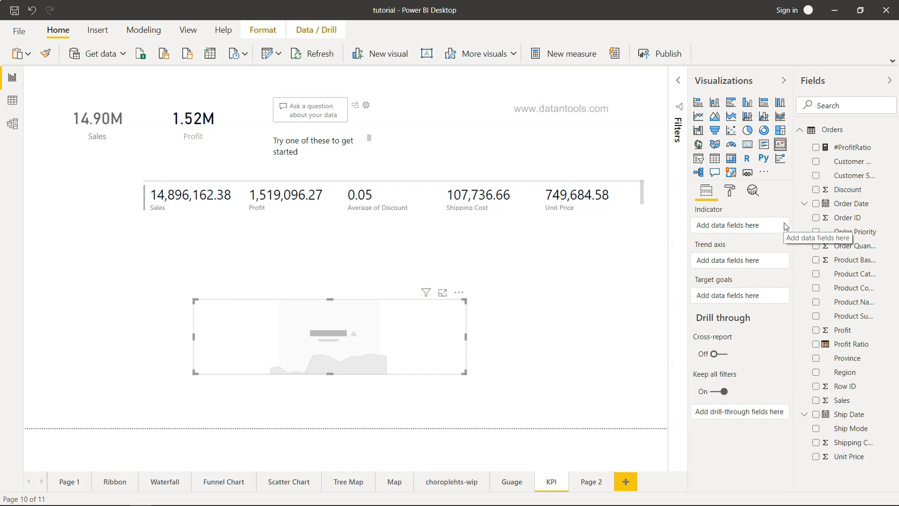
mouse_move(842, 403)
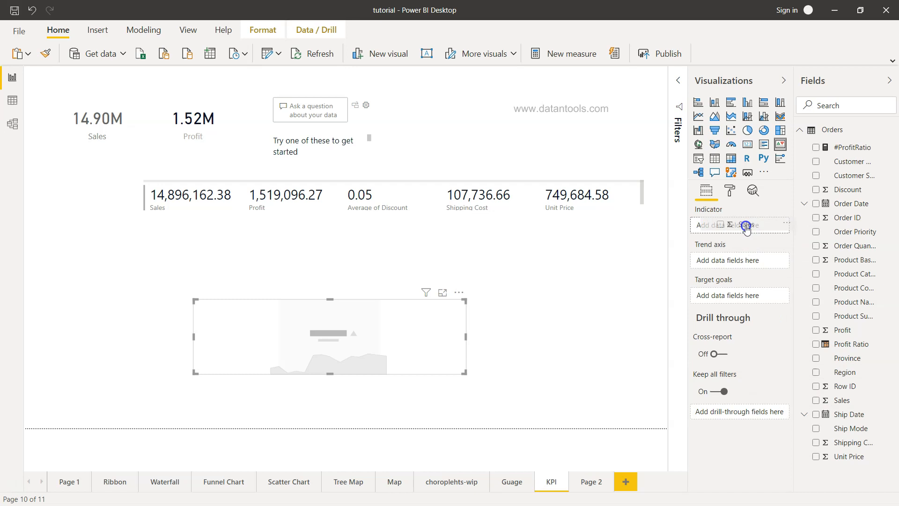
- Set Sales as the KPI's indicator value
left_click(817, 400)
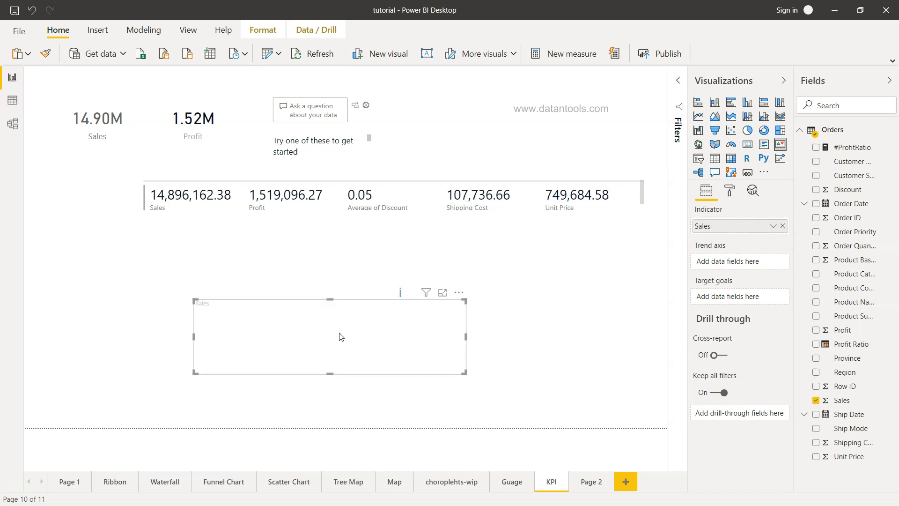
mouse_move(626, 282)
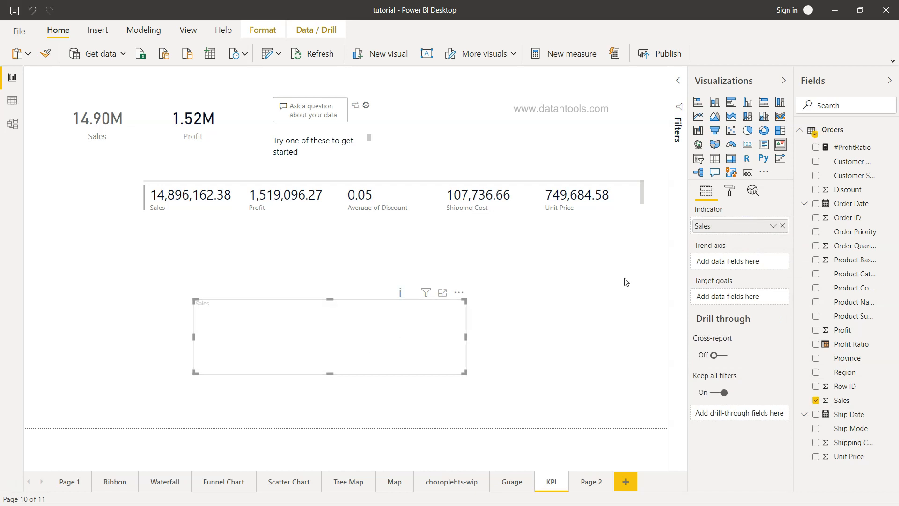
mouse_move(719, 269)
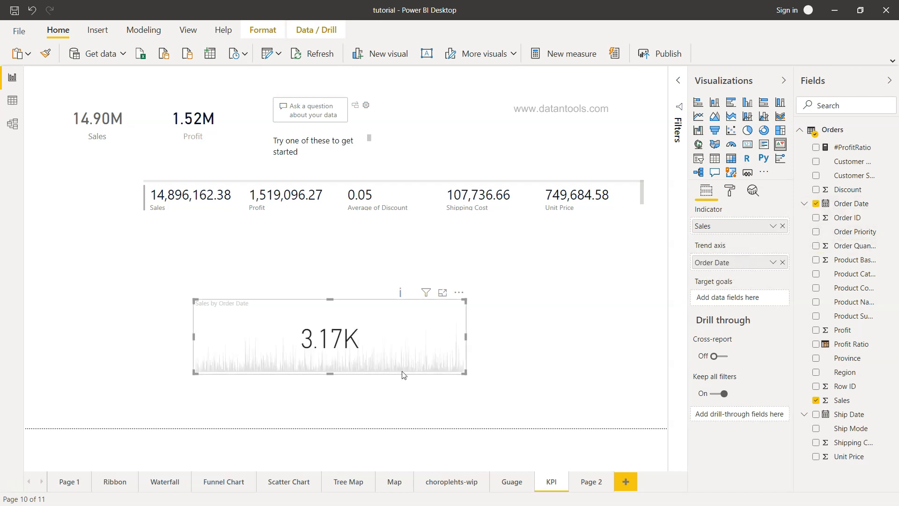
mouse_move(725, 297)
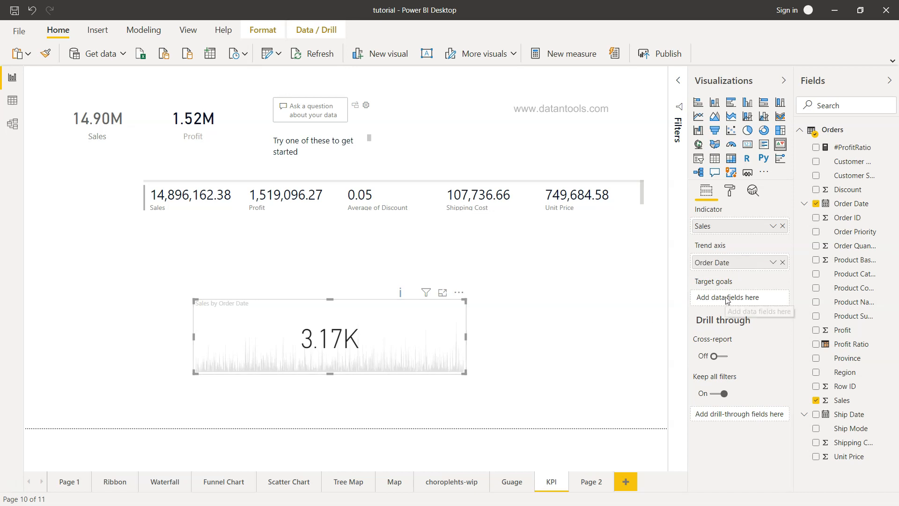
mouse_move(740, 297)
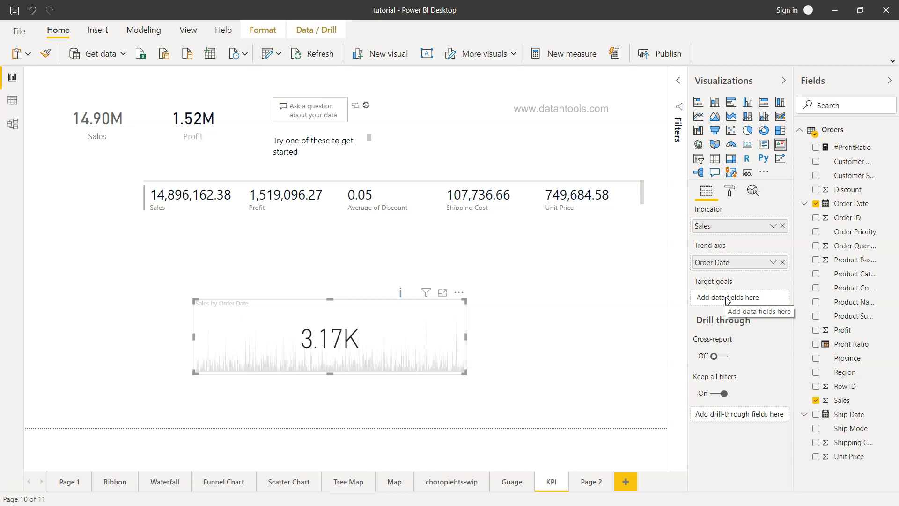
mouse_move(821, 347)
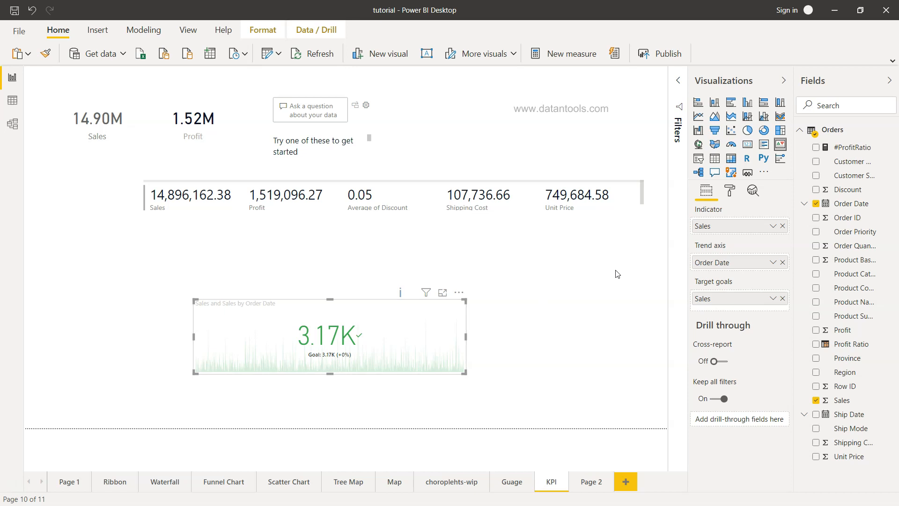
mouse_move(319, 343)
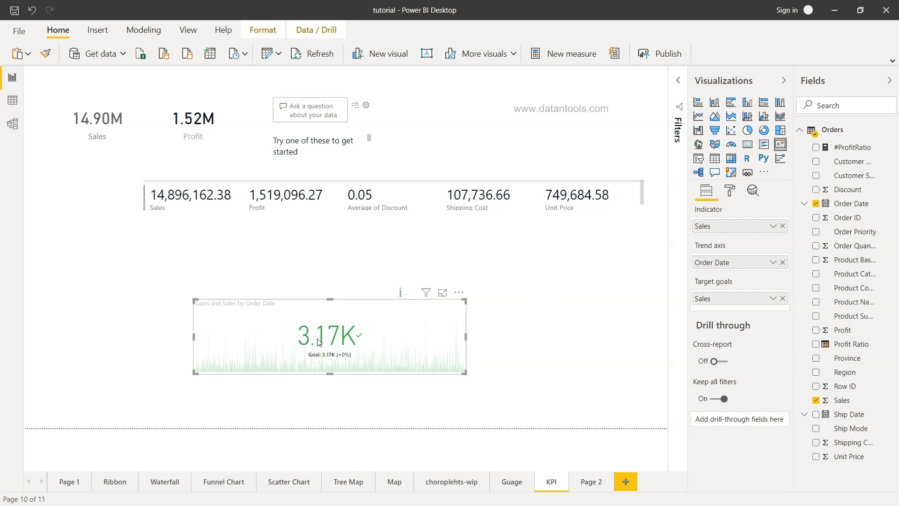
mouse_move(327, 362)
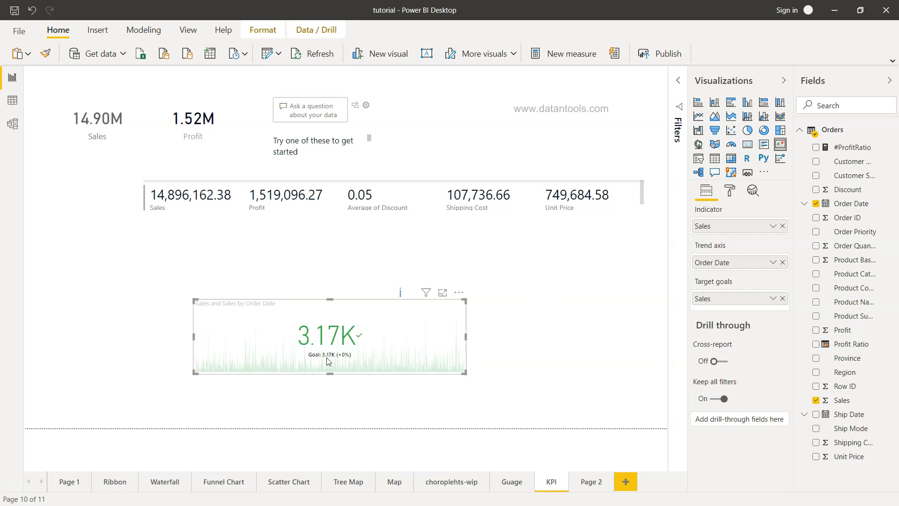
mouse_move(443, 293)
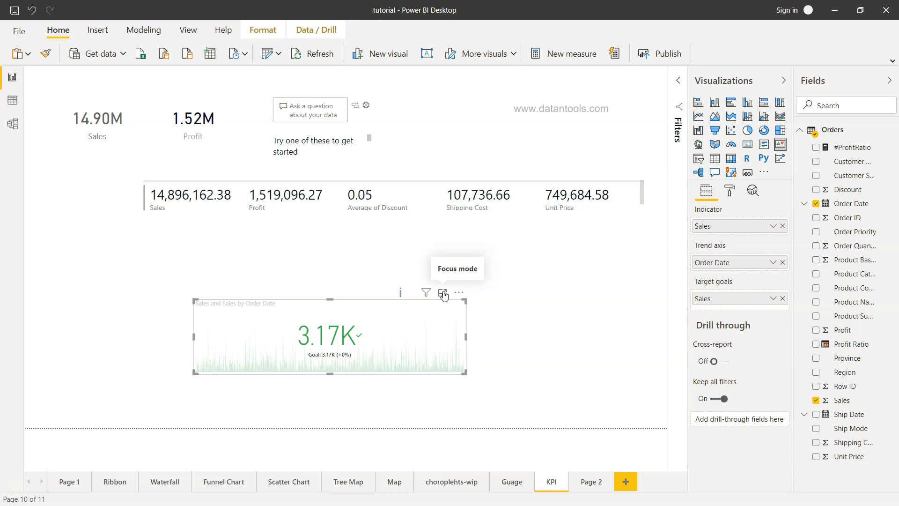
- Aggregate the indicator as Average of Sales (452.58) and the goal as Max of Sales (803.33)
left_click(443, 292)
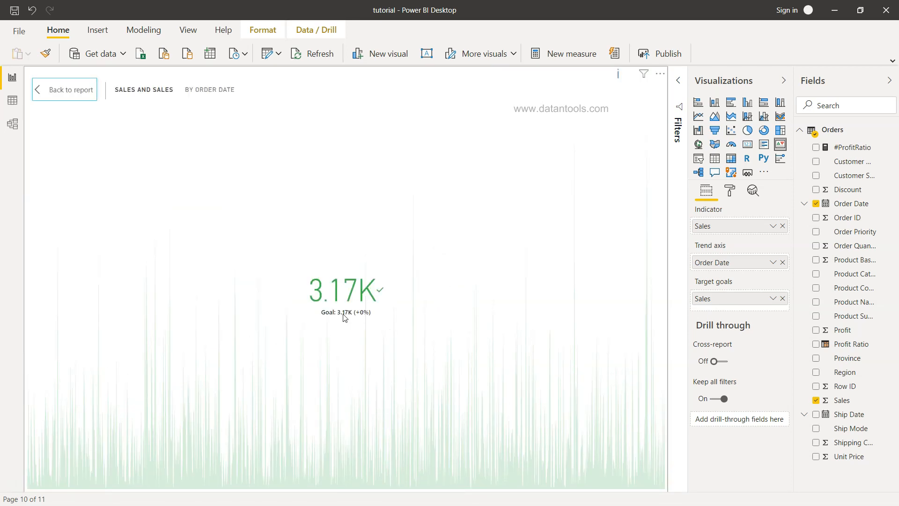
mouse_move(773, 301)
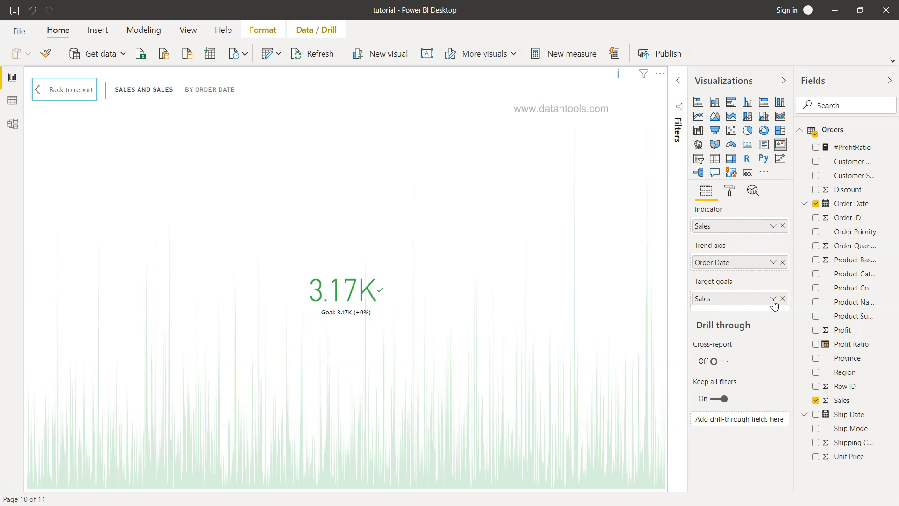
mouse_move(365, 295)
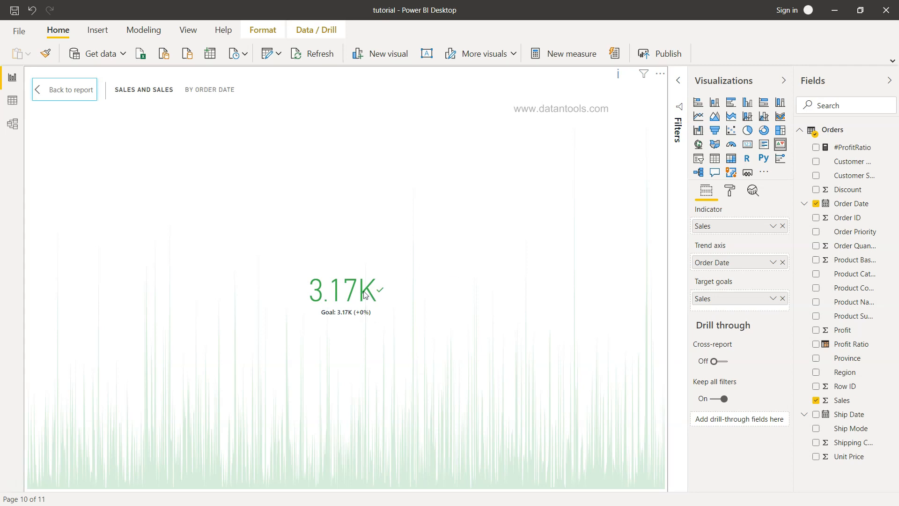
mouse_move(415, 264)
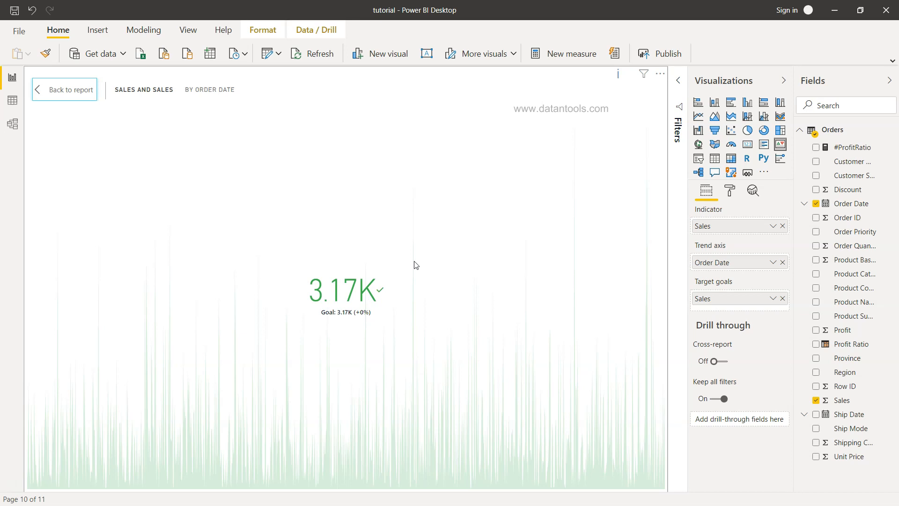
mouse_move(774, 230)
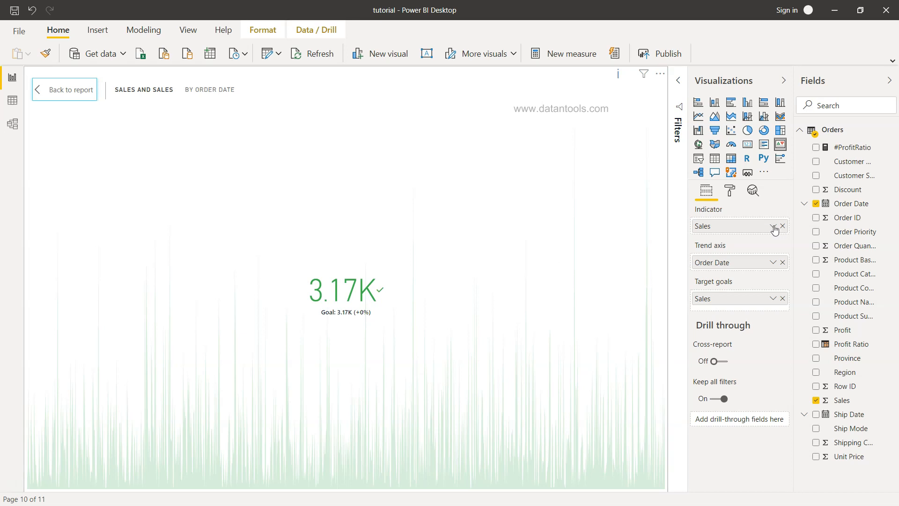
left_click(774, 226)
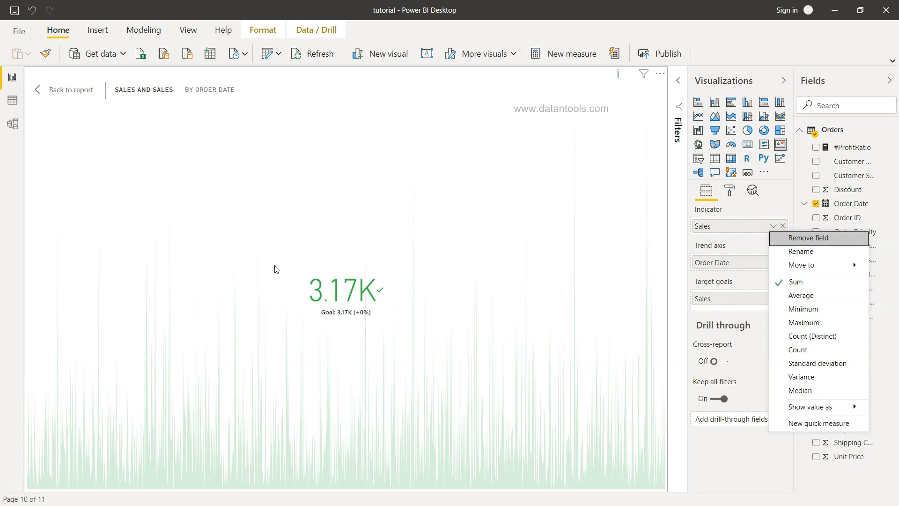
mouse_move(355, 326)
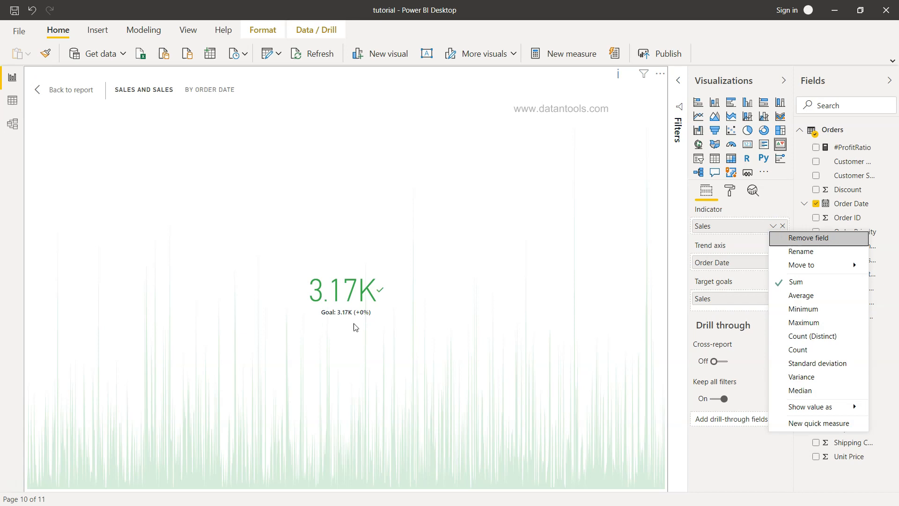
mouse_move(800, 295)
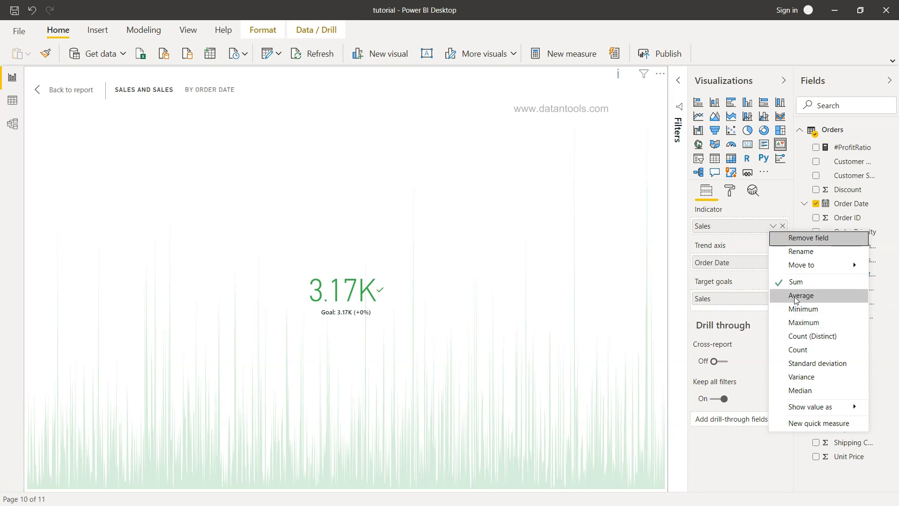
left_click(802, 295)
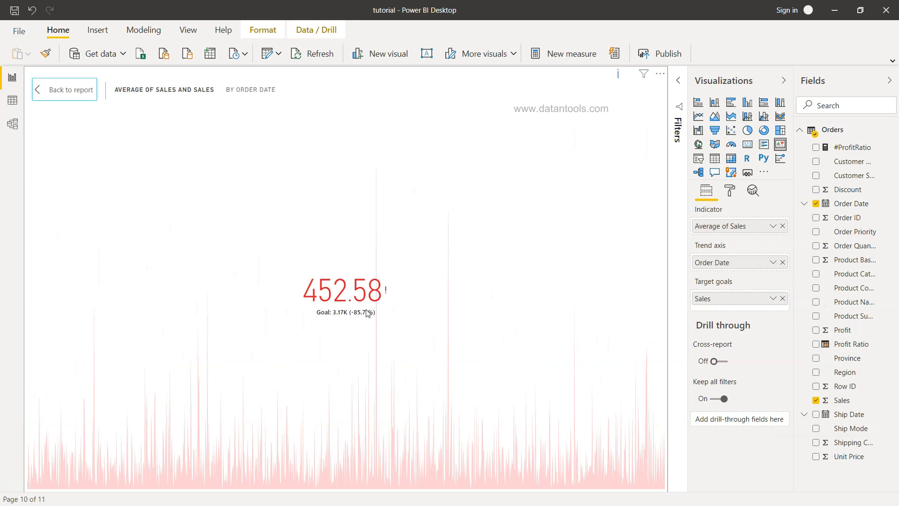
mouse_move(385, 307)
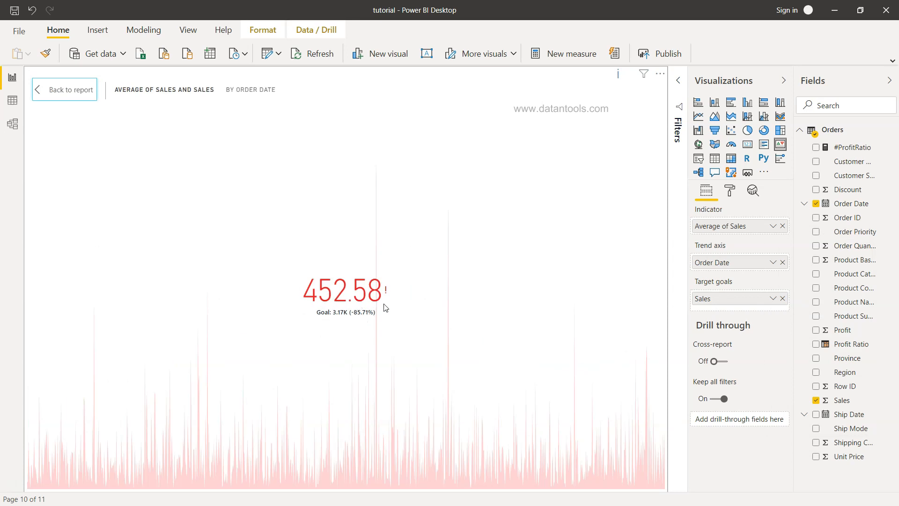
mouse_move(342, 318)
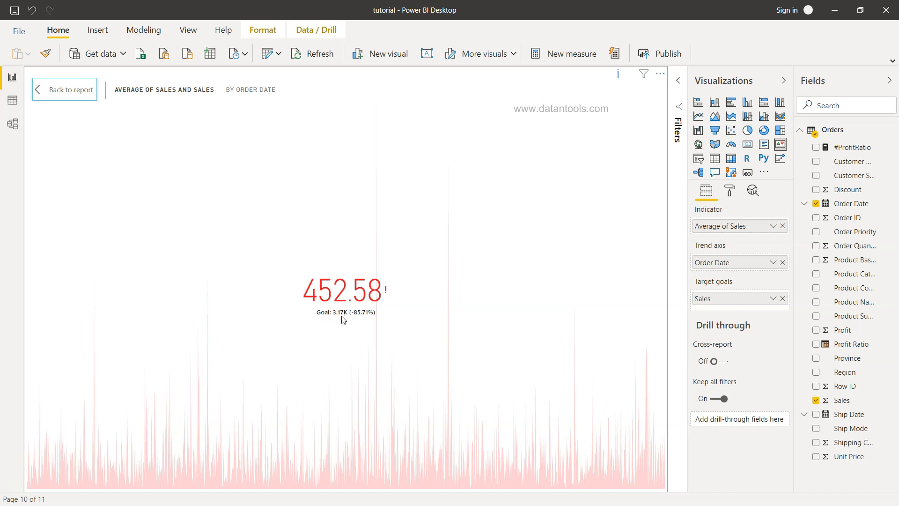
mouse_move(427, 328)
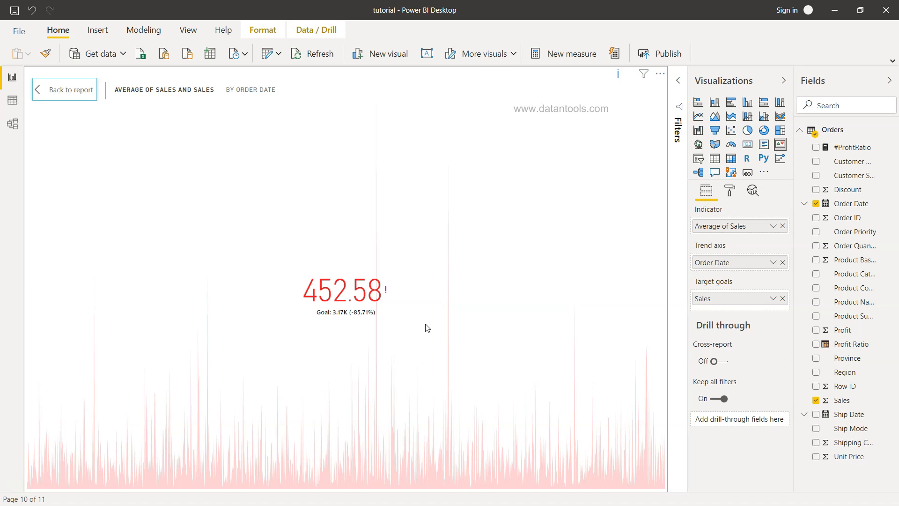
mouse_move(768, 304)
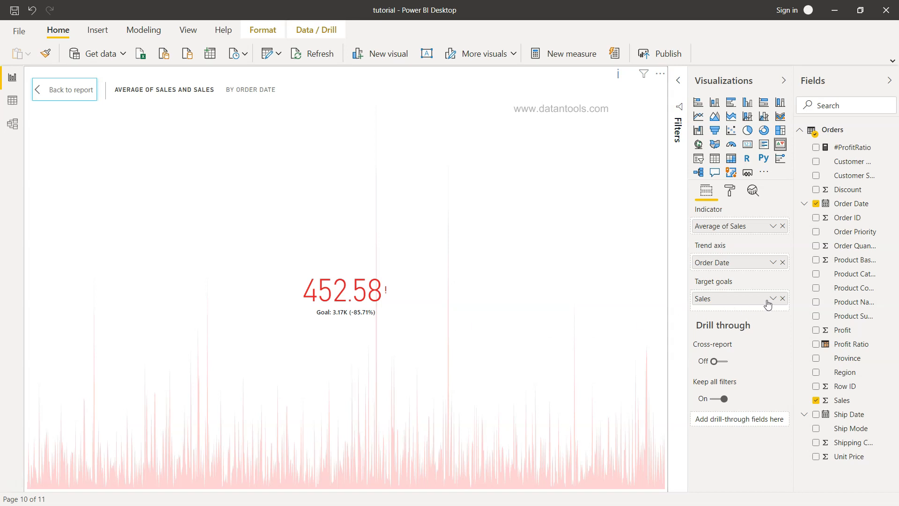
left_click(772, 298)
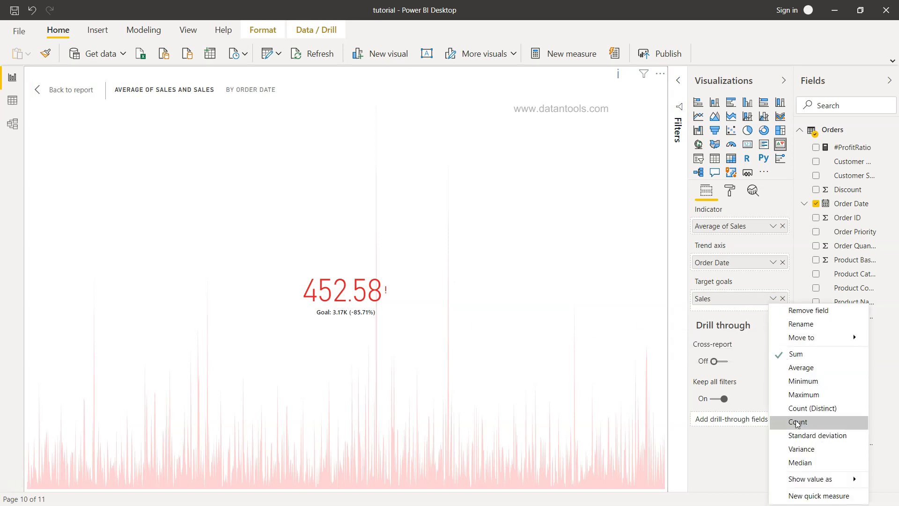
mouse_move(802, 394)
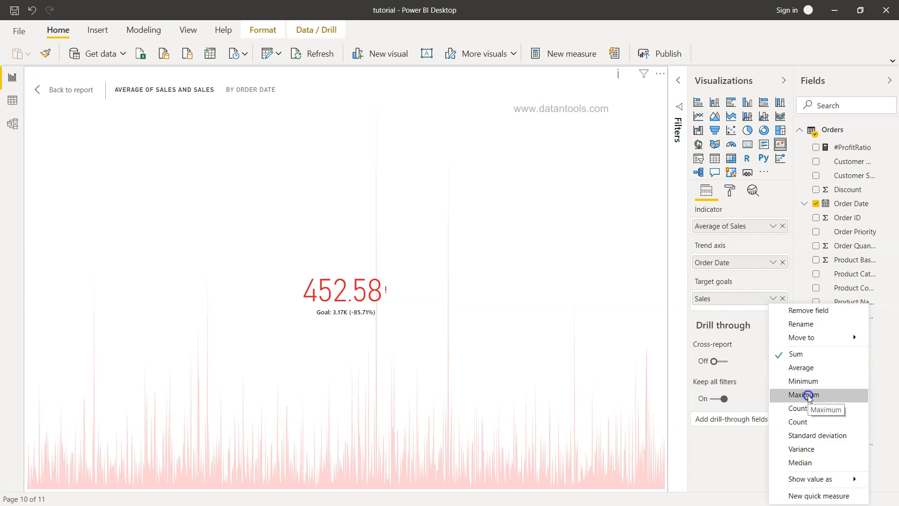
left_click(803, 395)
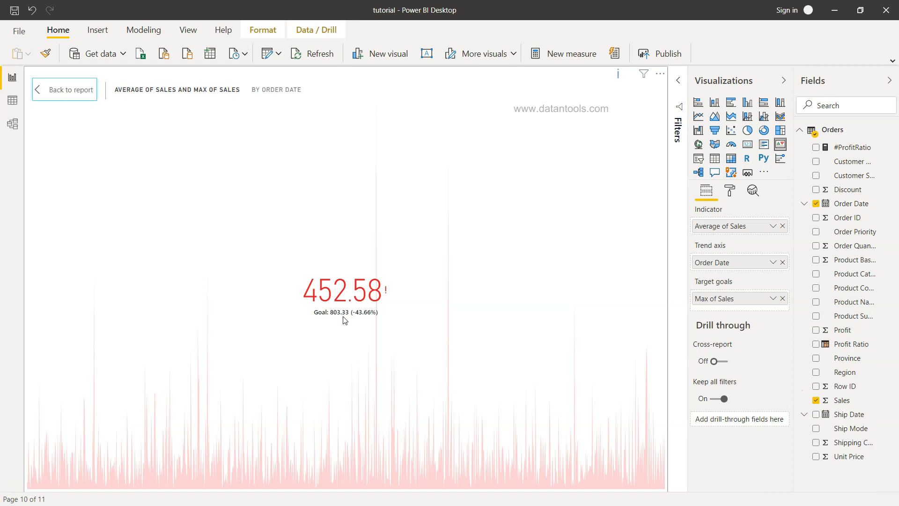
mouse_move(337, 301)
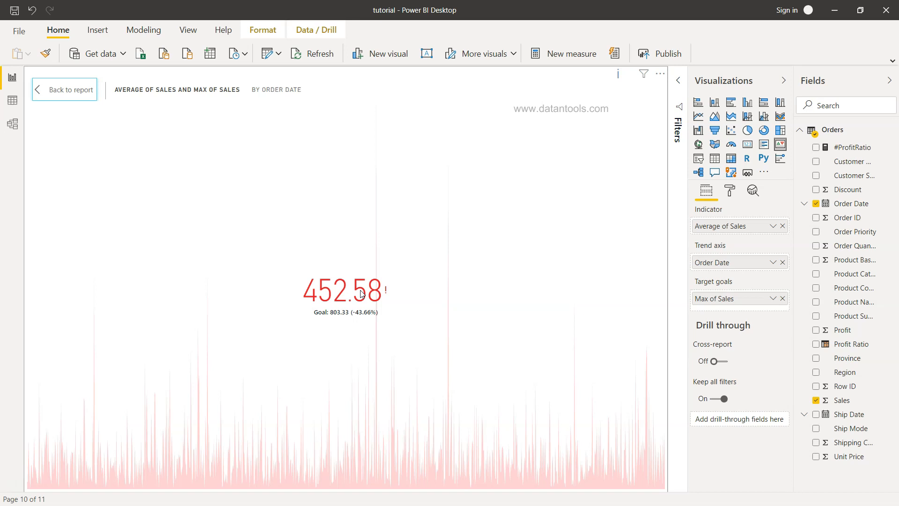
mouse_move(417, 461)
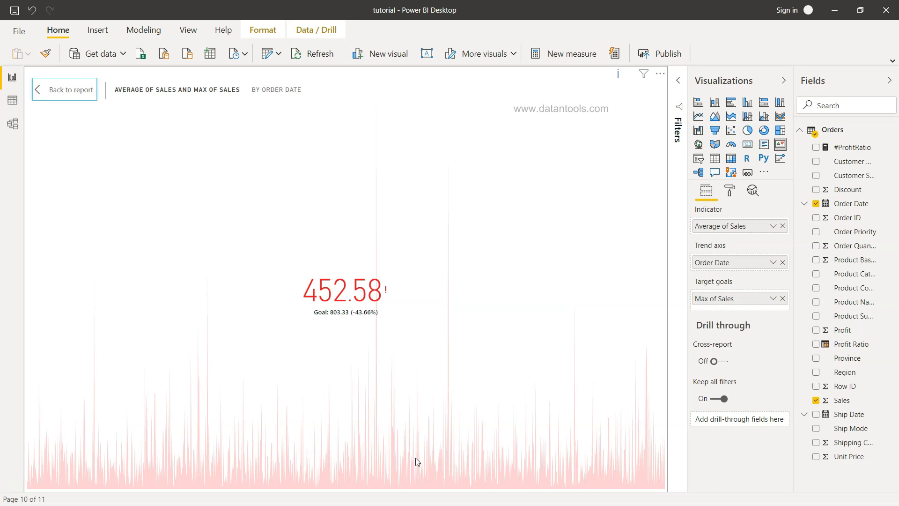
mouse_move(367, 469)
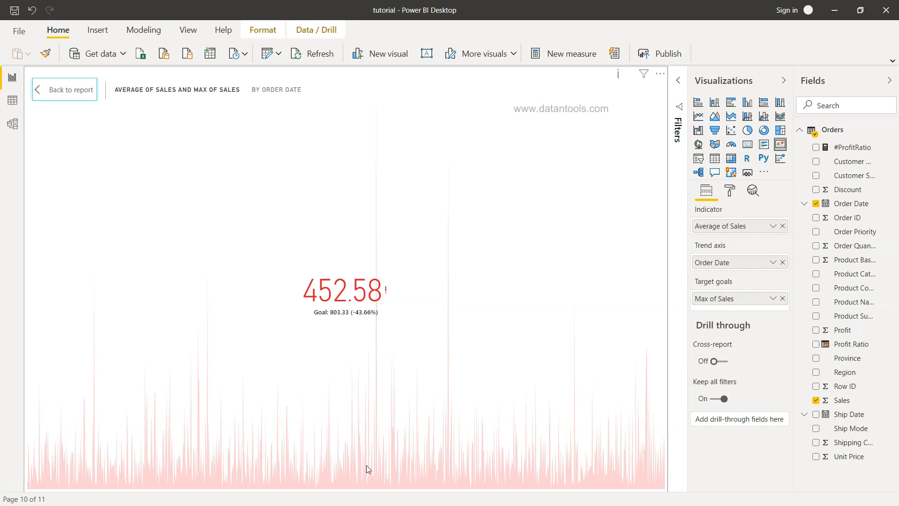
mouse_move(459, 378)
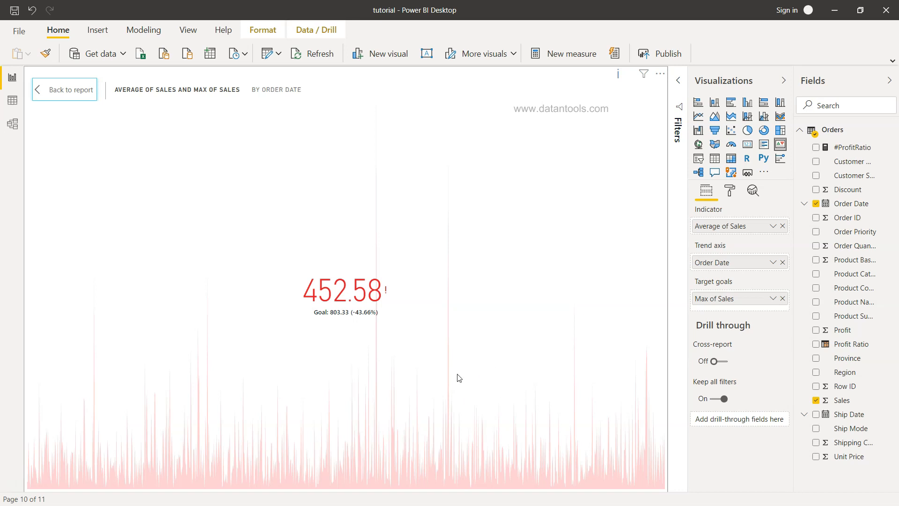
mouse_move(609, 337)
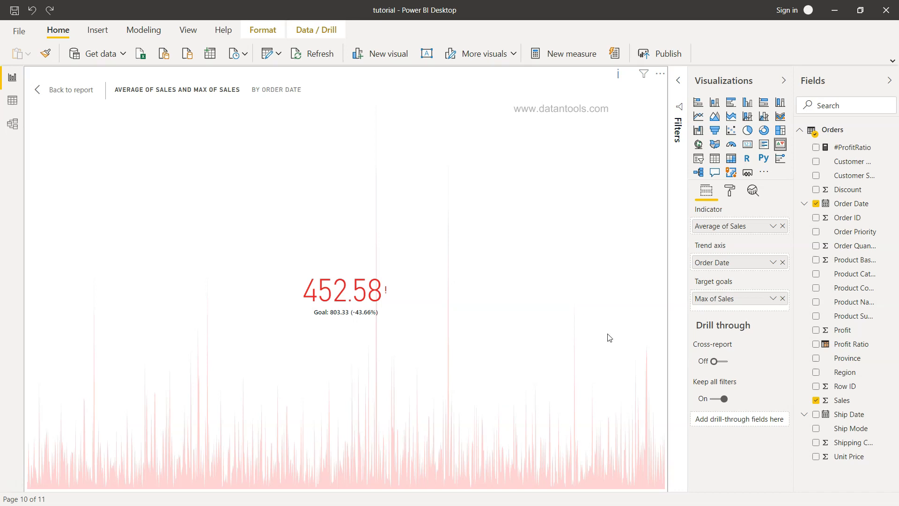
mouse_move(775, 264)
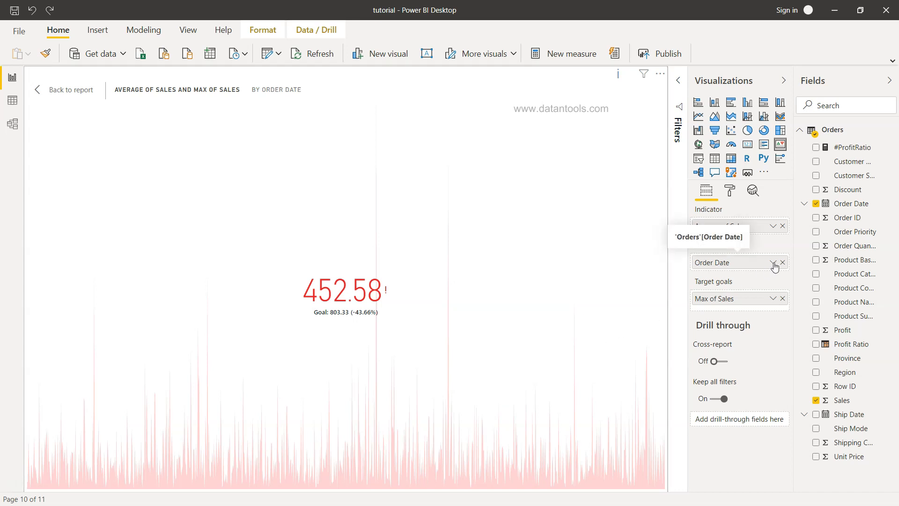
left_click(774, 262)
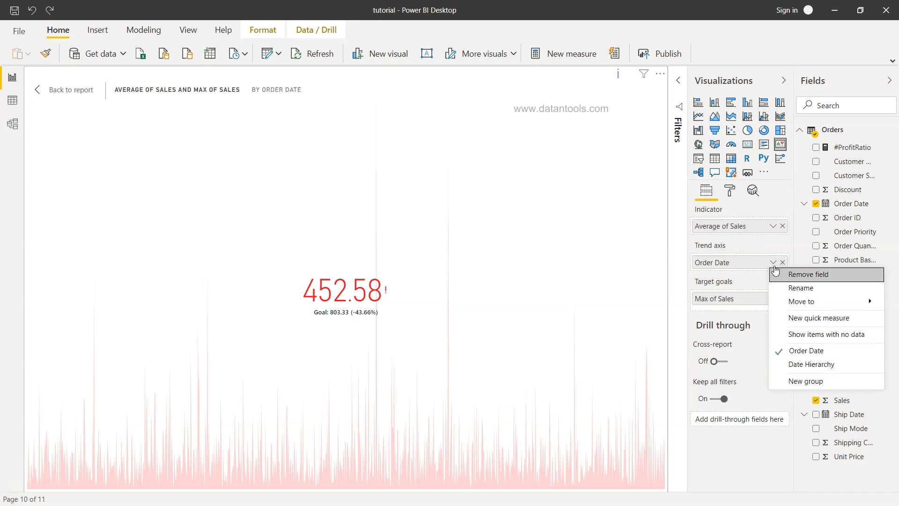
mouse_move(809, 365)
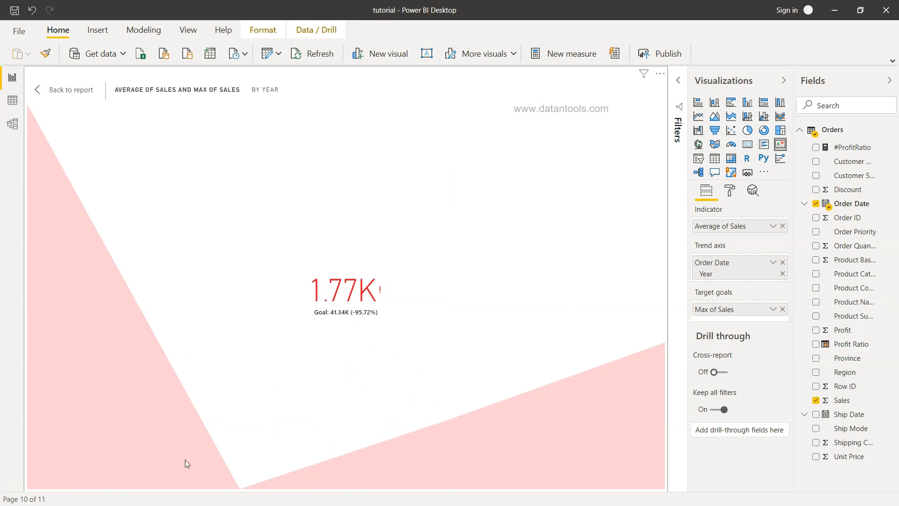
mouse_move(414, 469)
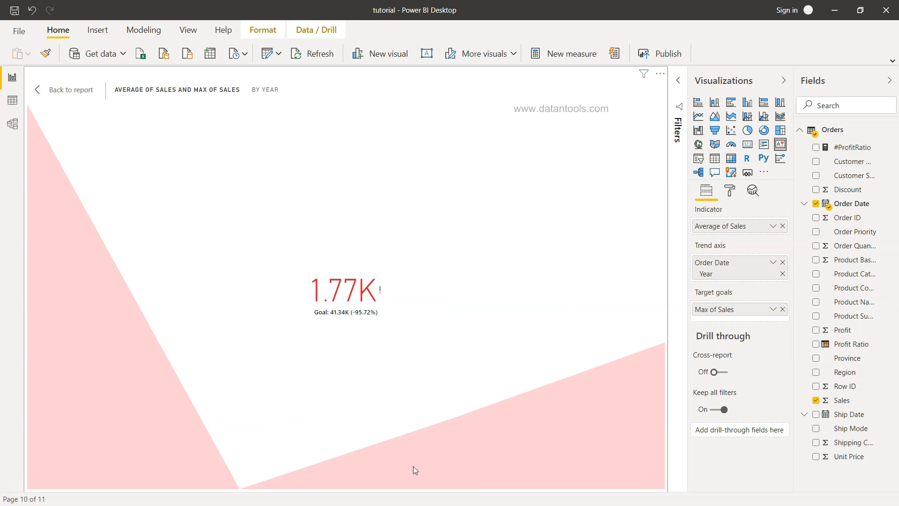
mouse_move(423, 427)
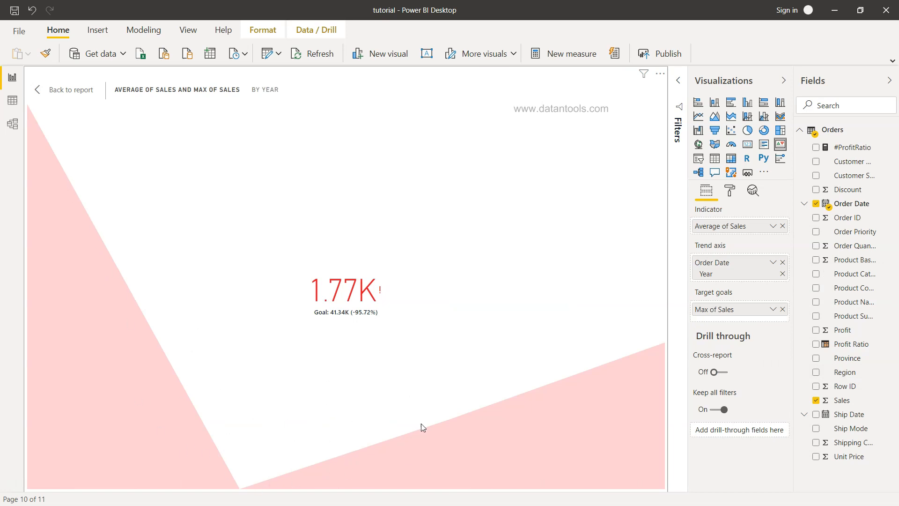
left_click(781, 262)
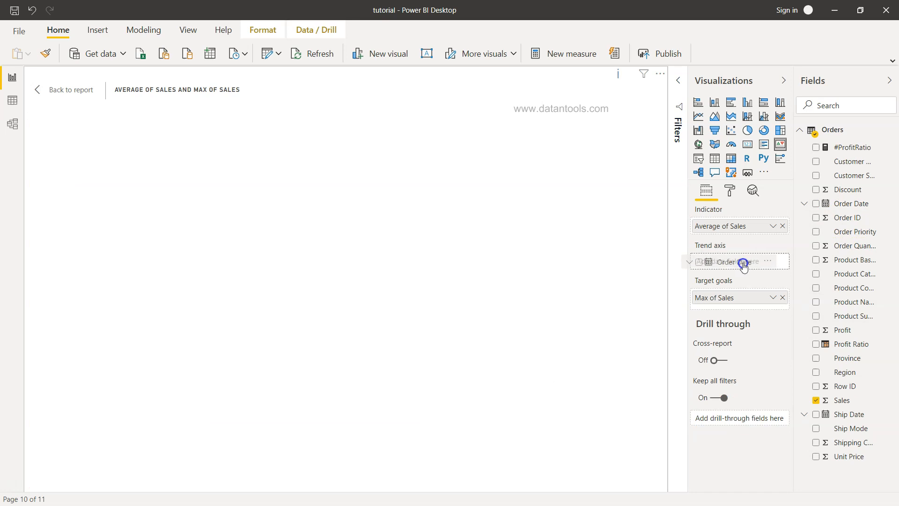
left_click(816, 203)
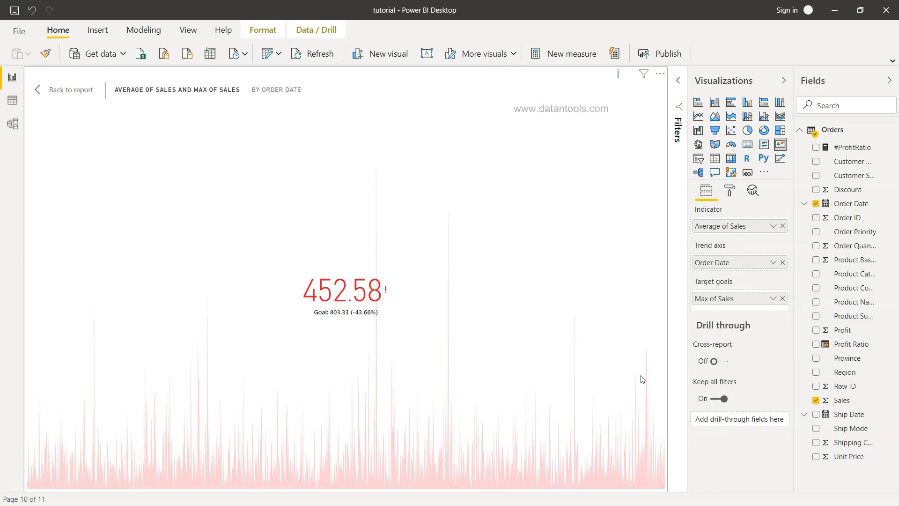
left_click(774, 262)
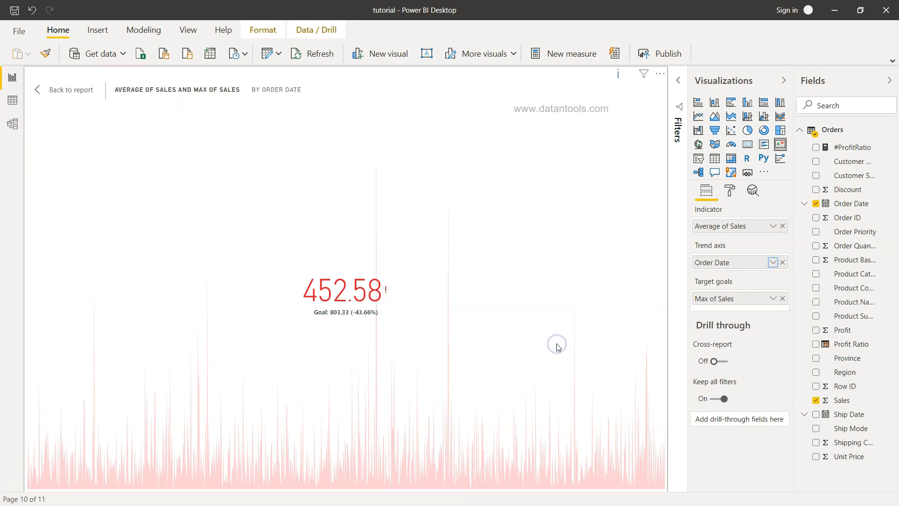
mouse_move(735, 198)
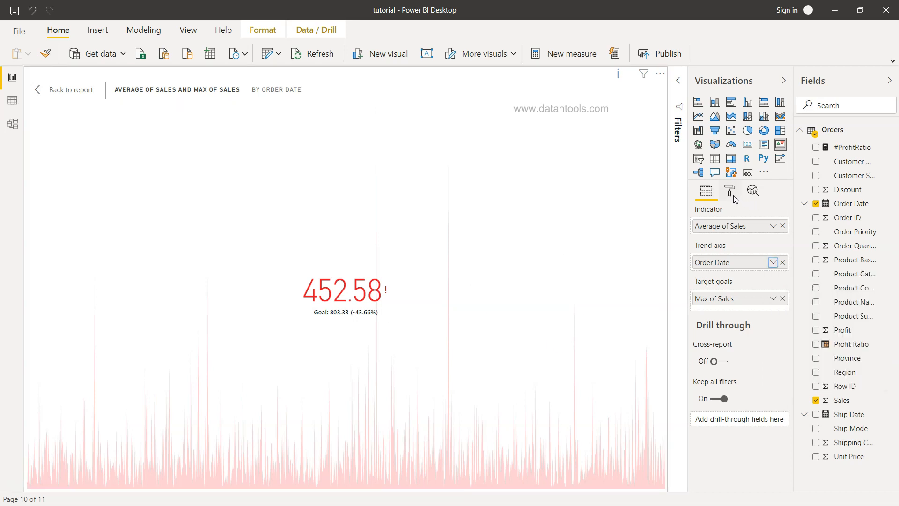
- Keep indicator display units Auto and decimal places, raising value text size from 45 to 50 pt
left_click(730, 190)
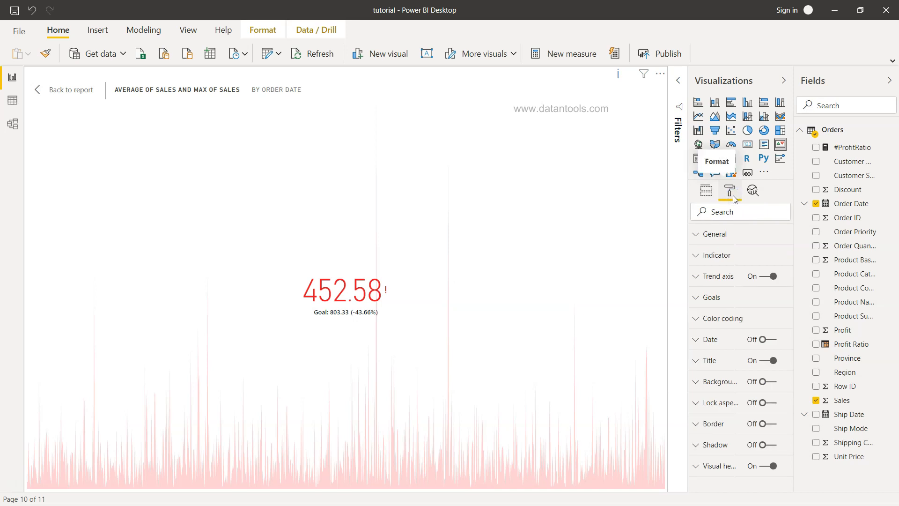
left_click(716, 255)
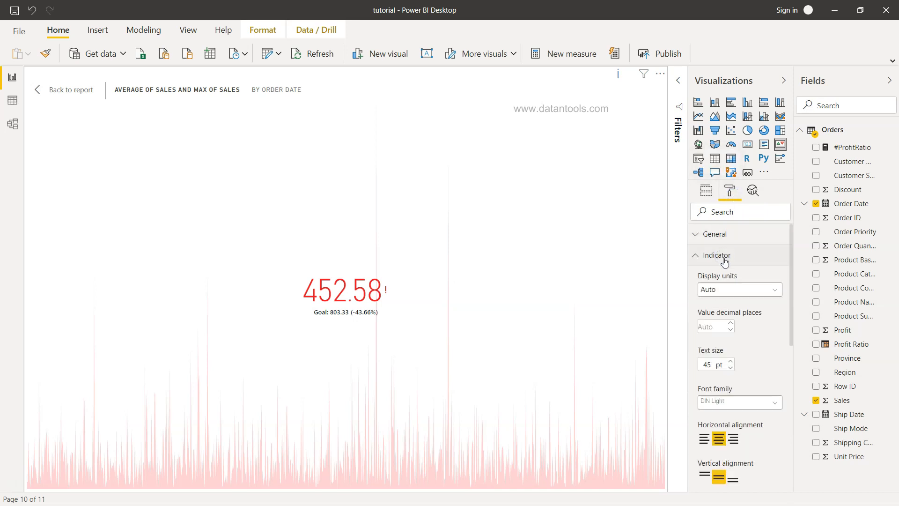
left_click(739, 289)
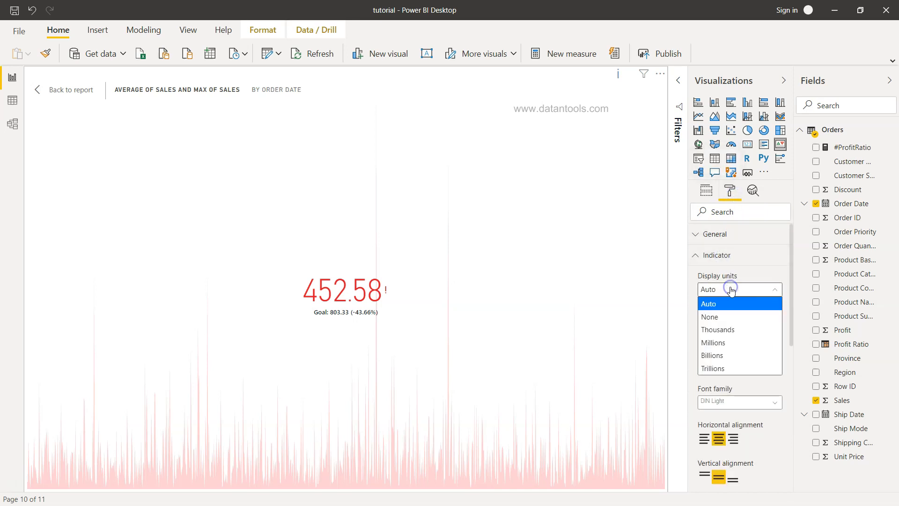
mouse_move(731, 326)
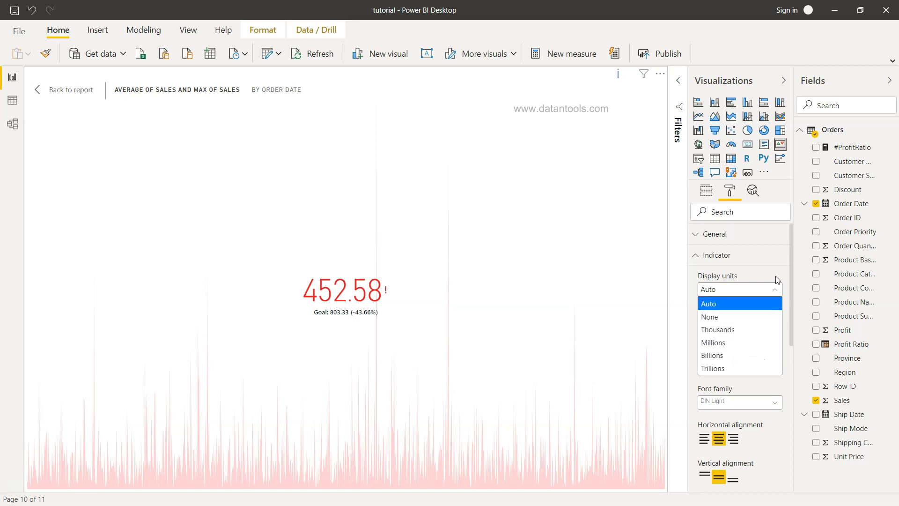
left_click(708, 303)
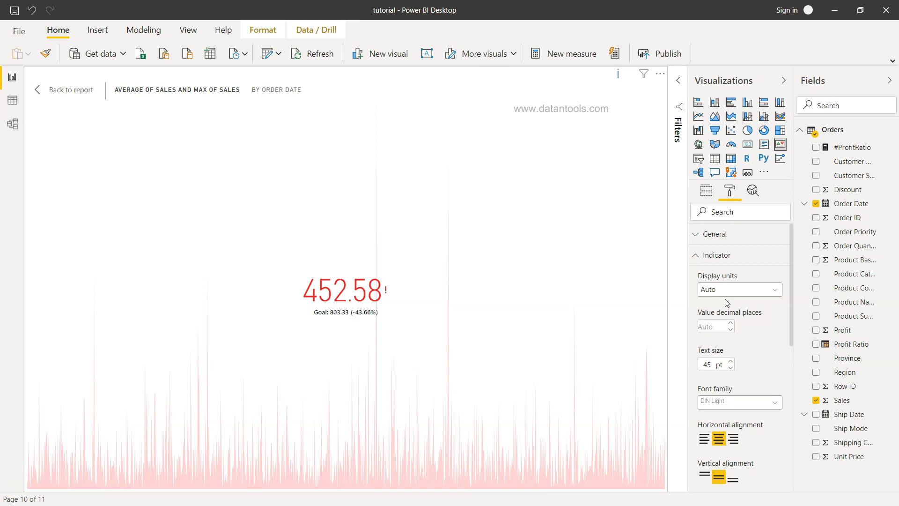
left_click(711, 325)
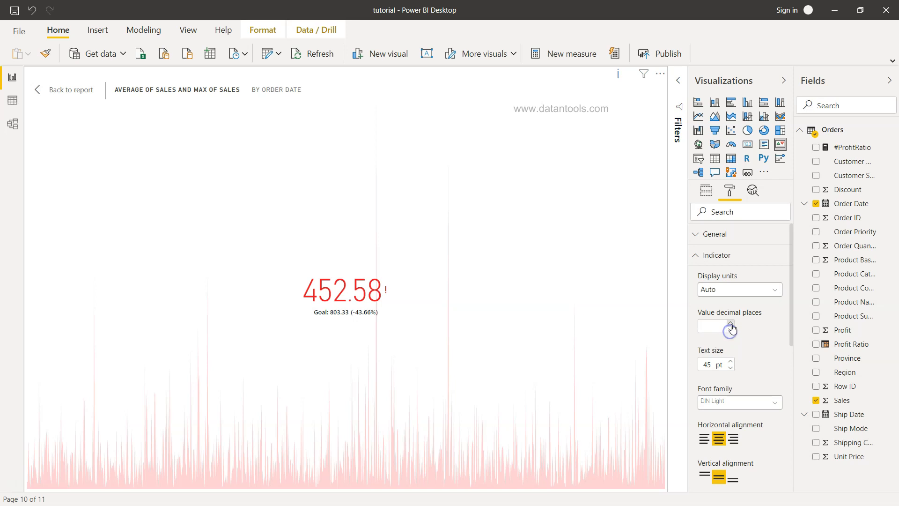
left_click(710, 326)
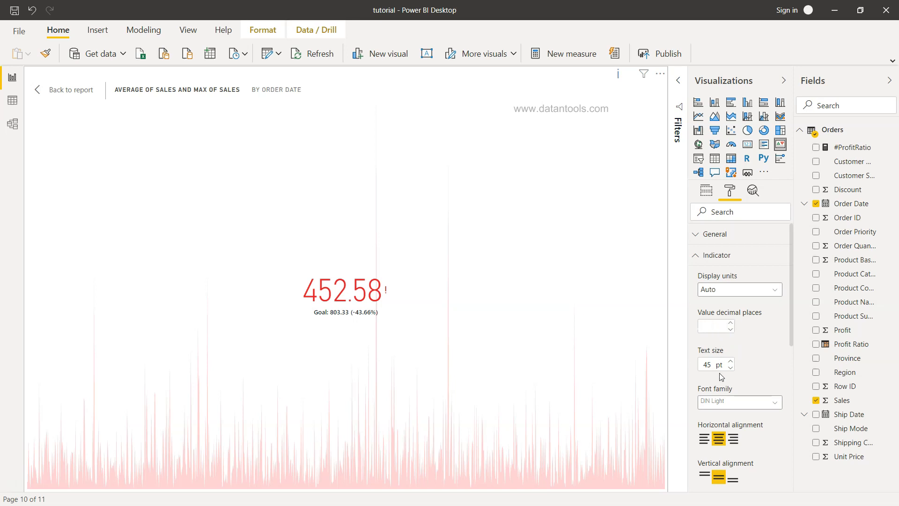
left_click(731, 362)
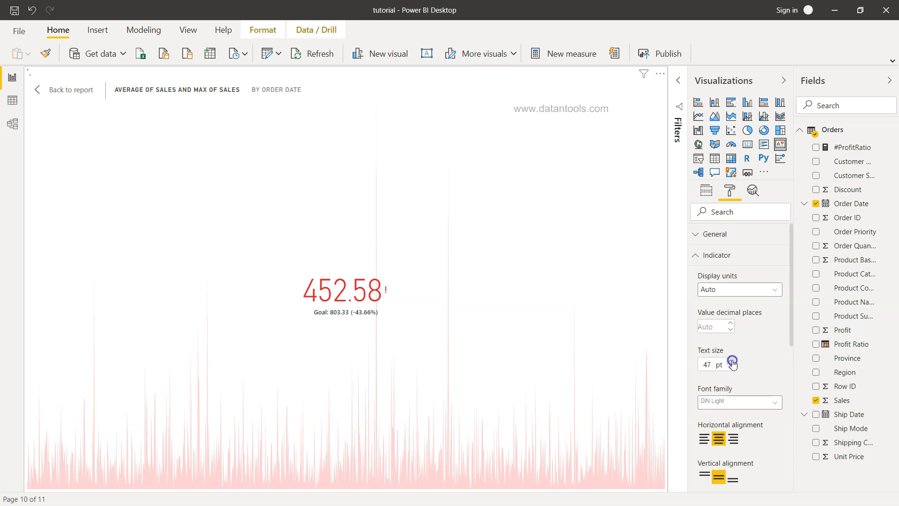
left_click(730, 361)
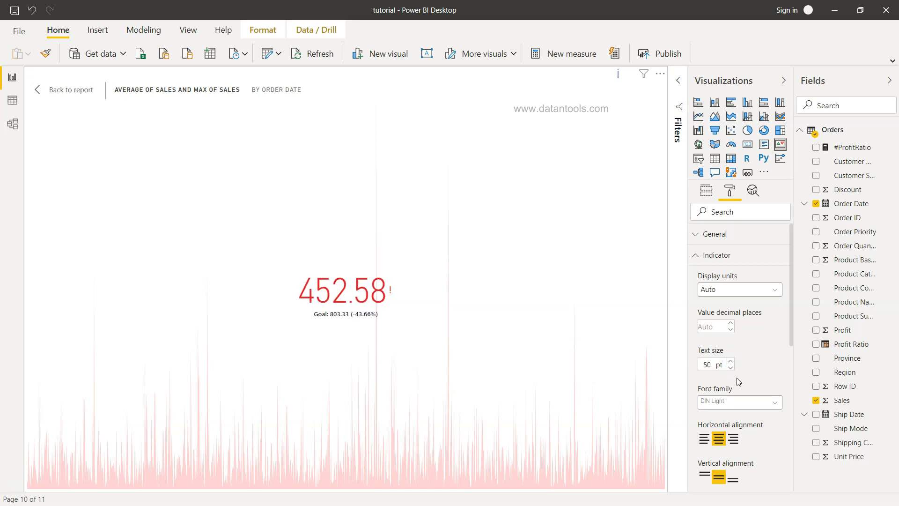
mouse_move(744, 391)
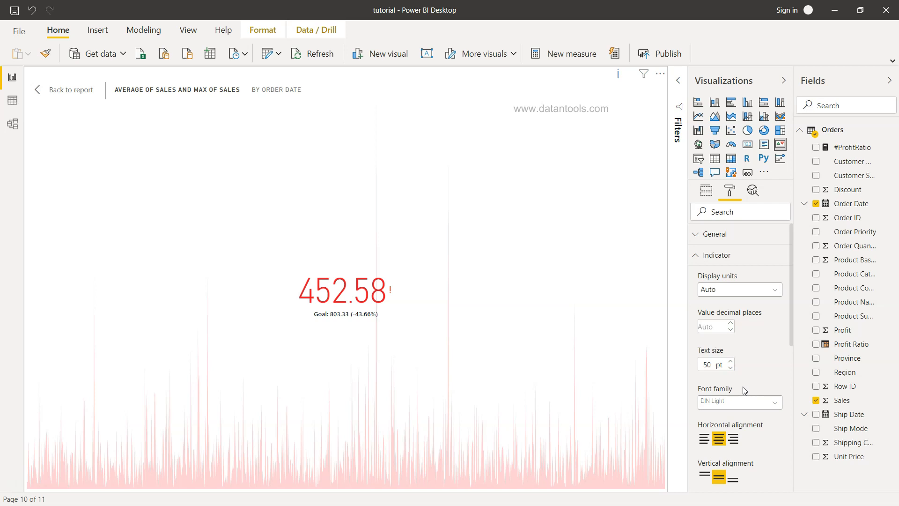
mouse_move(755, 420)
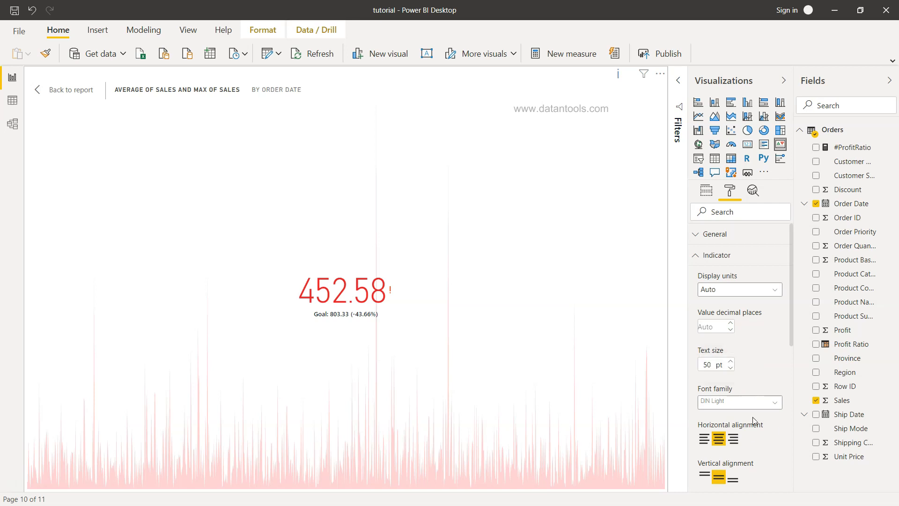
- Try right and bottom alignment, return the value to centre, and enlarge the status icon to 18 pt
scroll("down", 3)
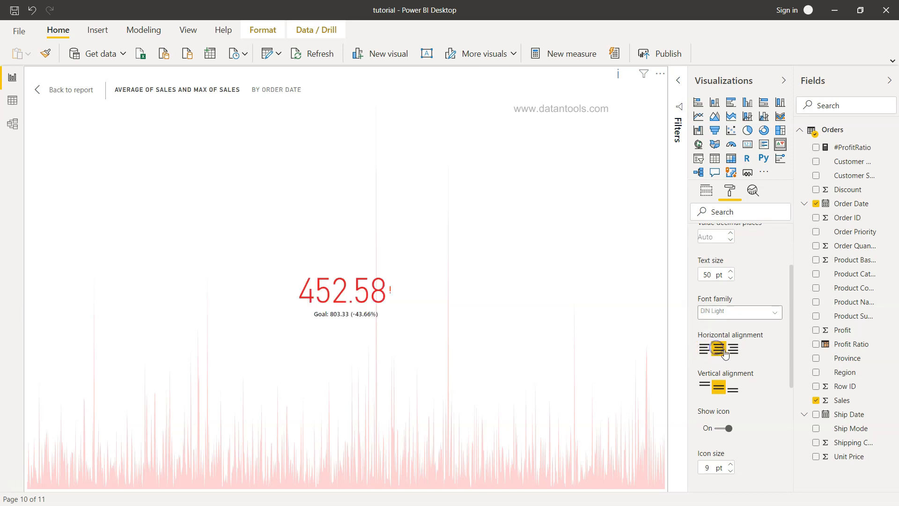
left_click(734, 349)
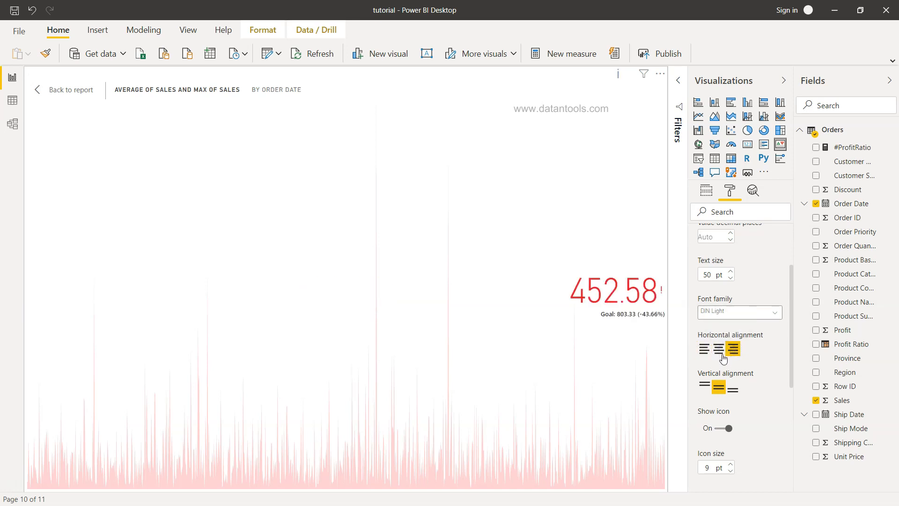
left_click(705, 387)
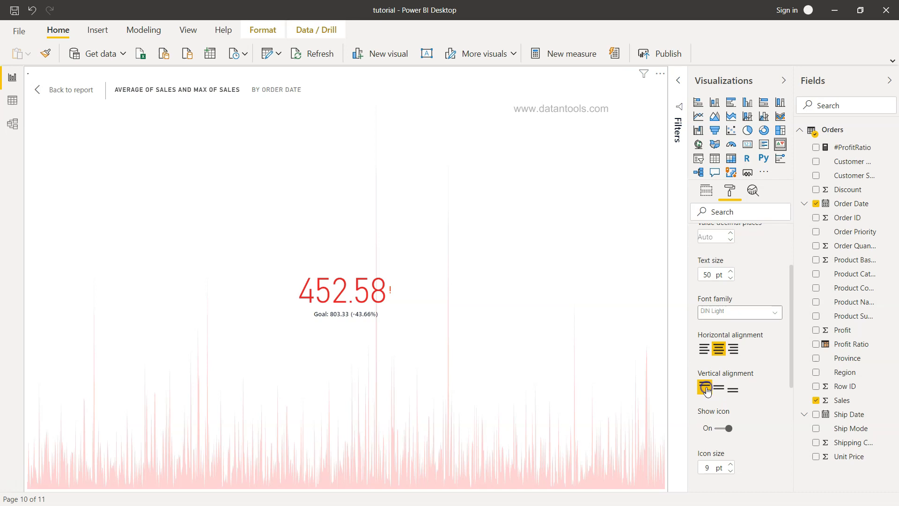
left_click(731, 388)
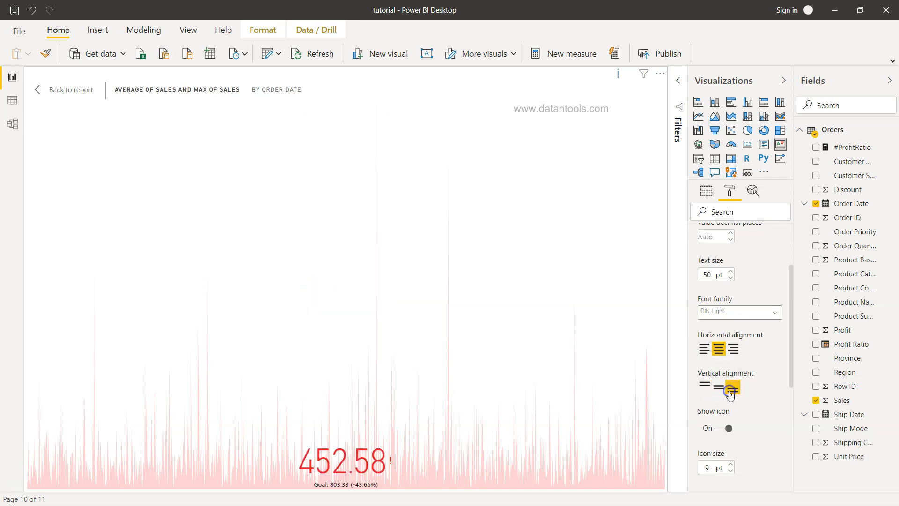
left_click(717, 387)
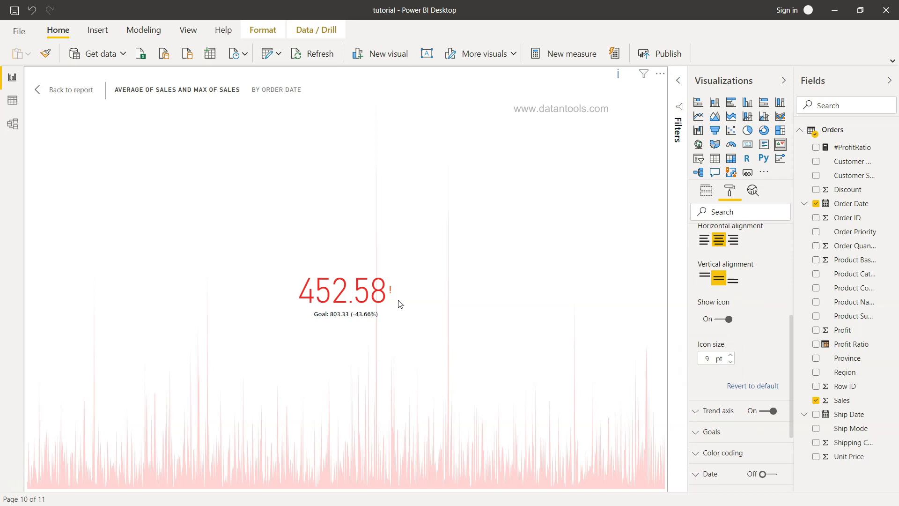
scroll("down", 3)
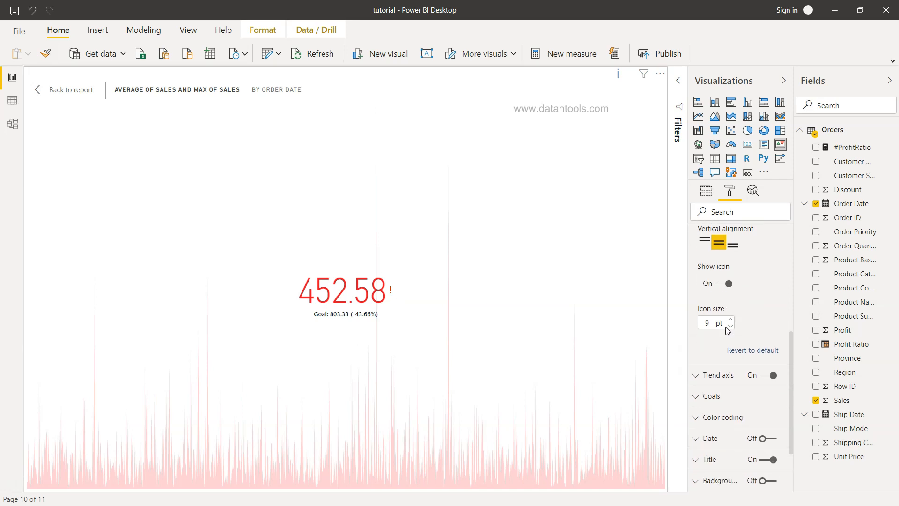
left_click(729, 319)
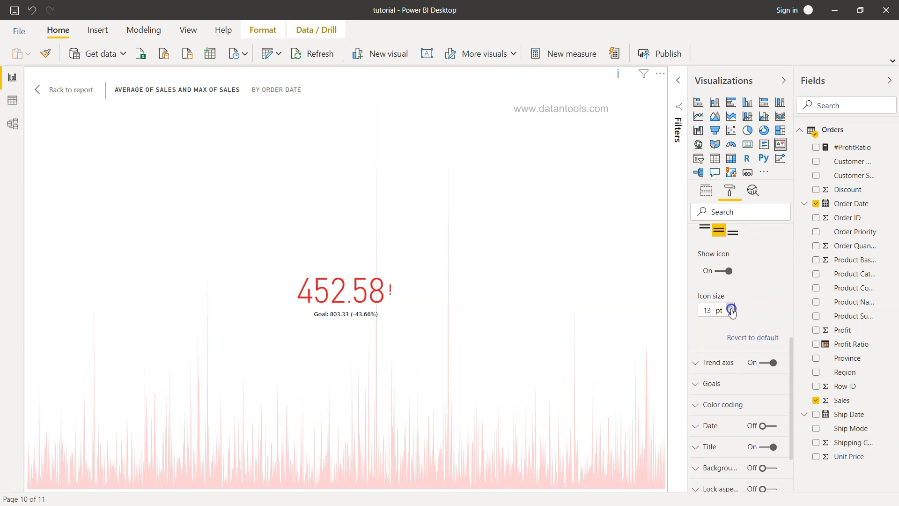
left_click(732, 308)
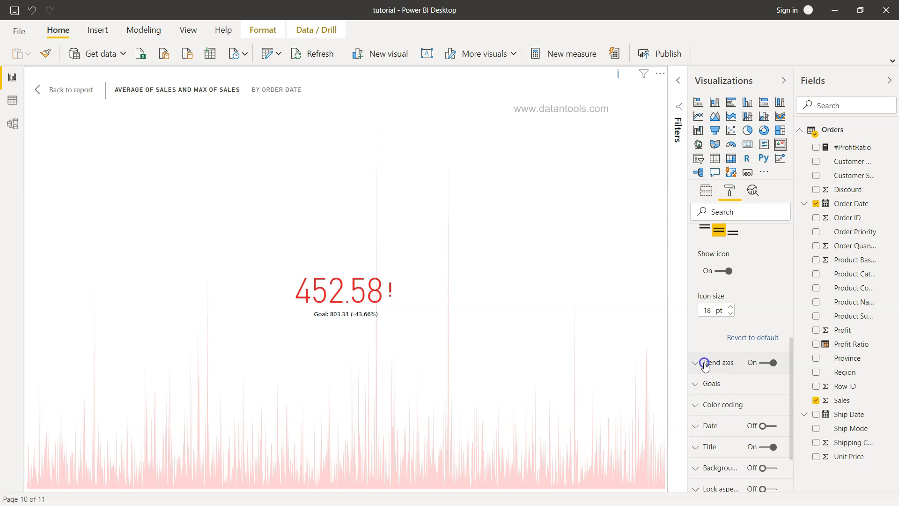
- Set the trend axis transparency to 23% and expand the Goals settings
left_click(696, 363)
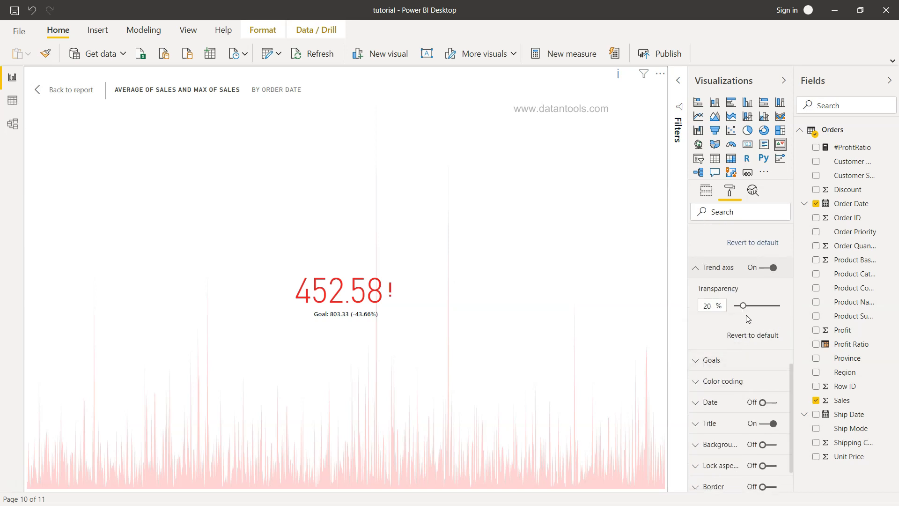
mouse_move(538, 437)
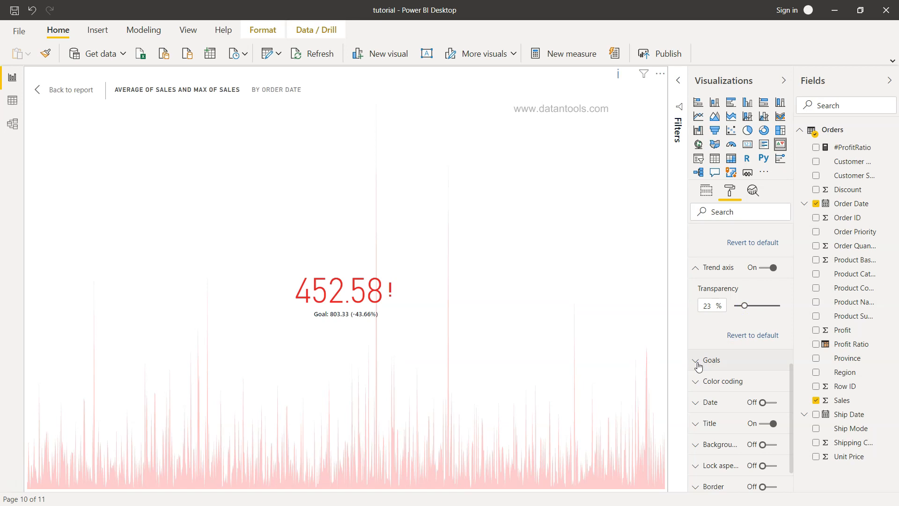
left_click(712, 360)
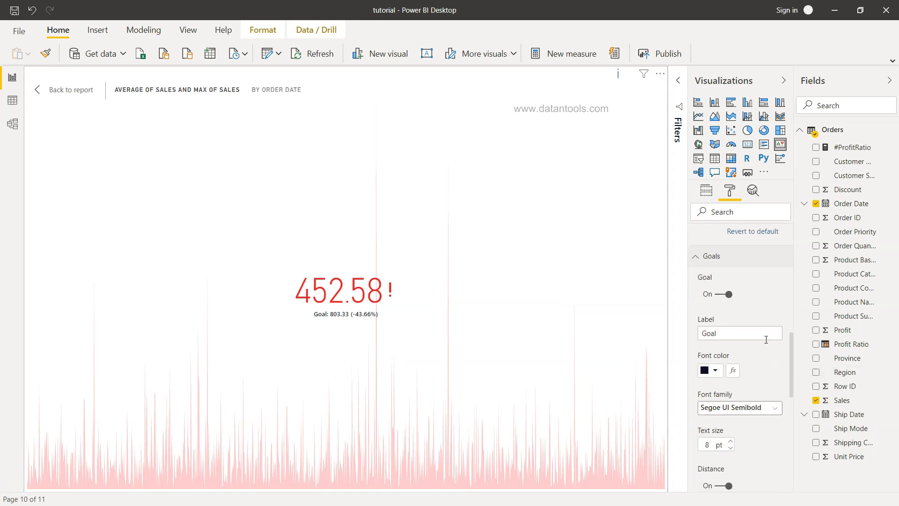
triple_click(739, 333)
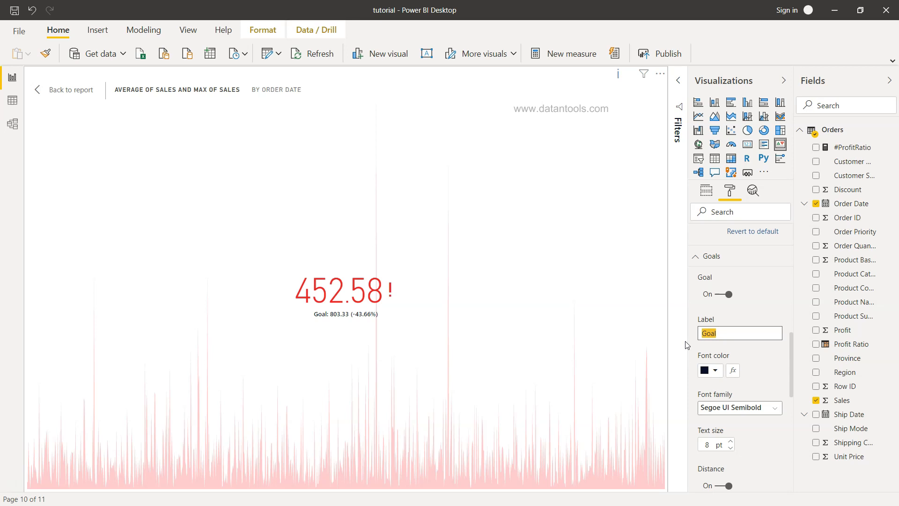
mouse_move(692, 346)
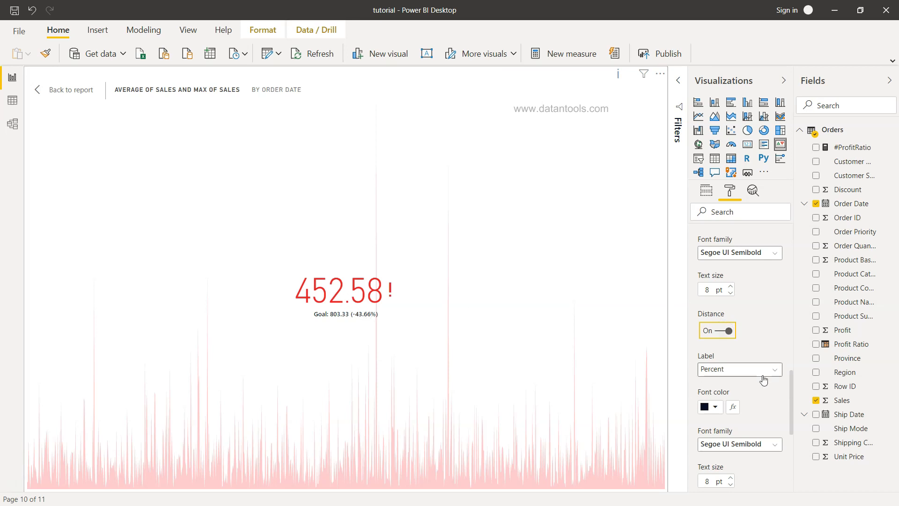
scroll("down", 3)
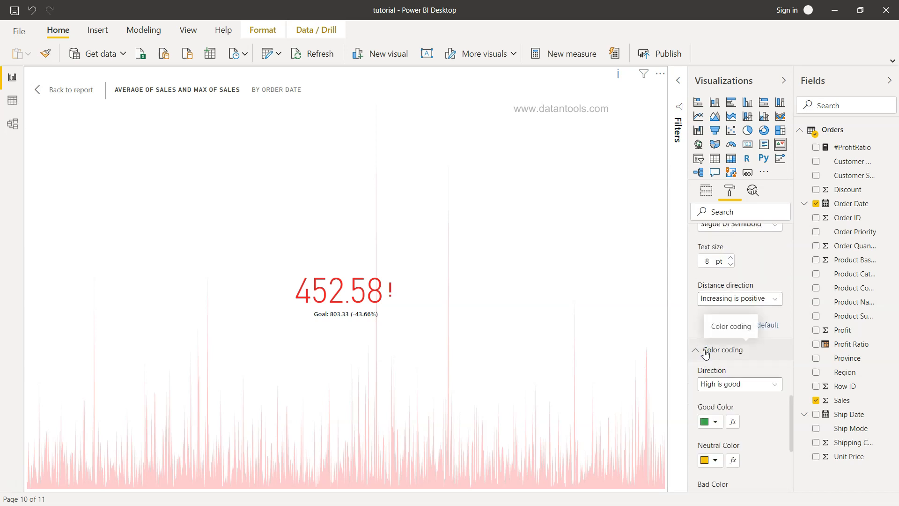
left_click(739, 384)
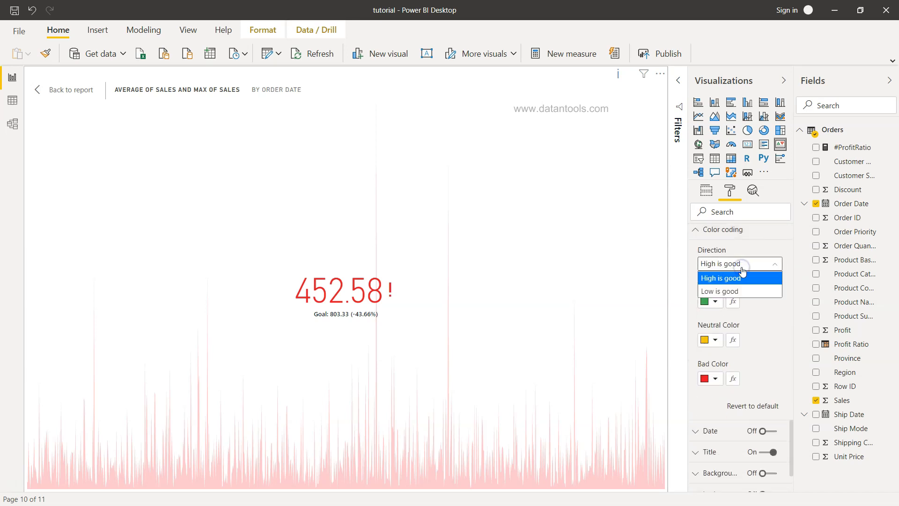
left_click(717, 291)
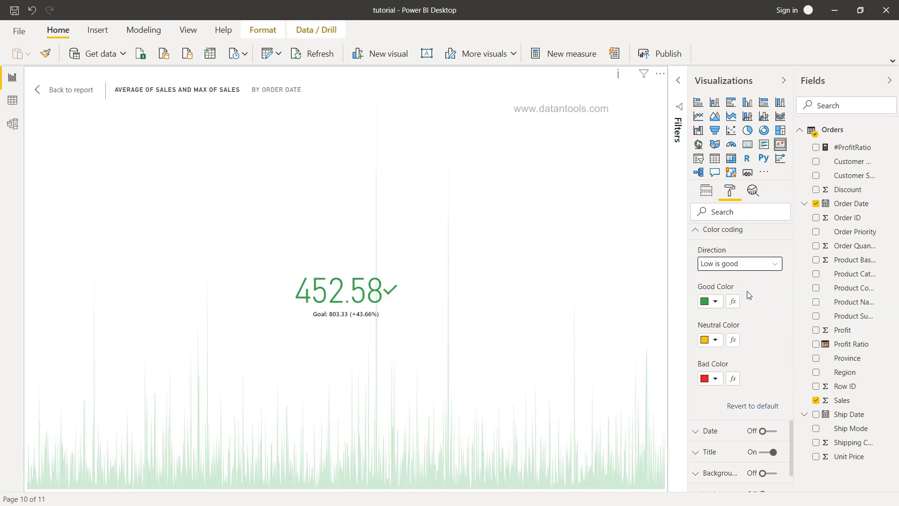
mouse_move(337, 319)
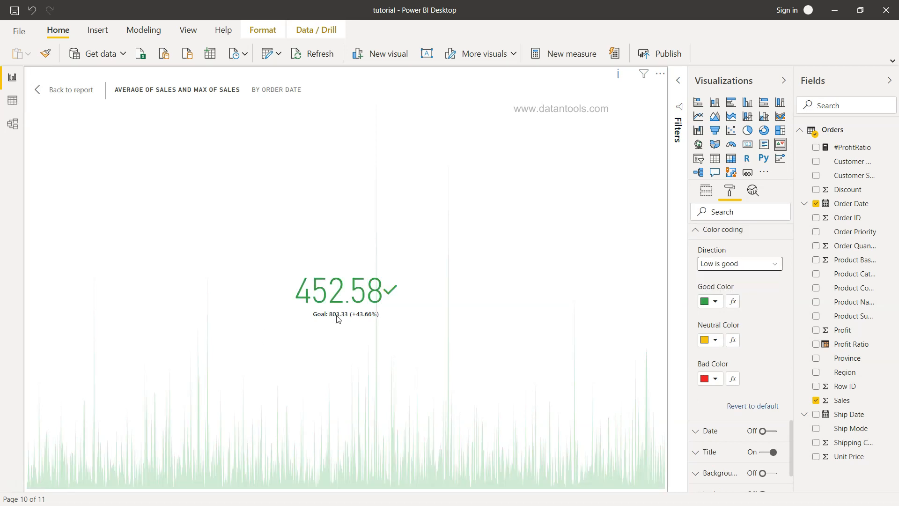
left_click(739, 263)
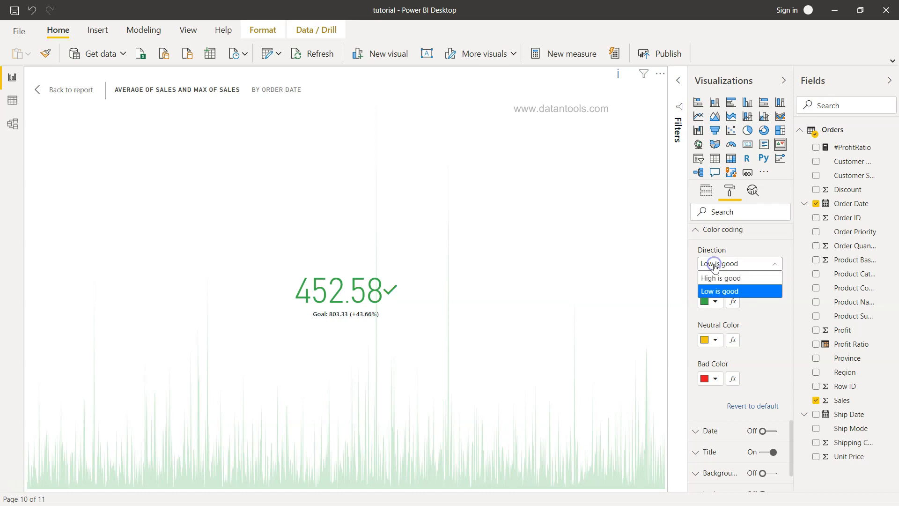
left_click(724, 277)
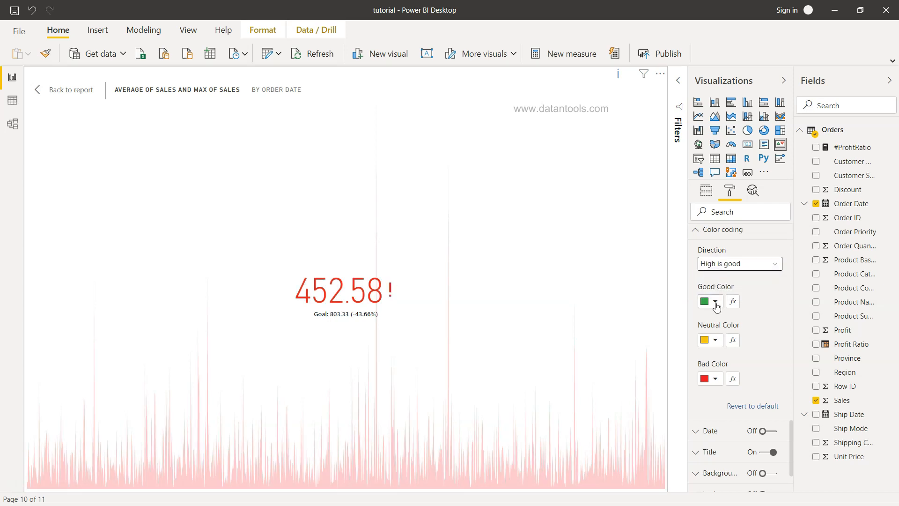
mouse_move(724, 387)
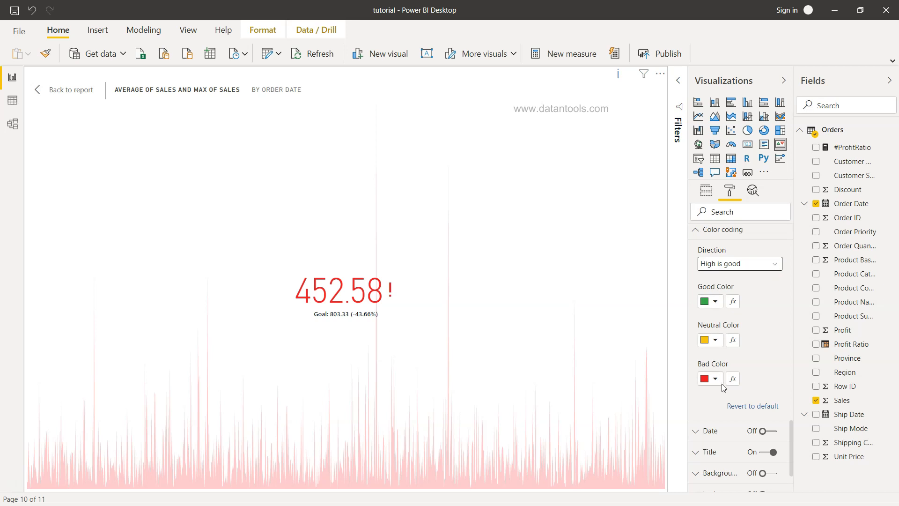
mouse_move(718, 300)
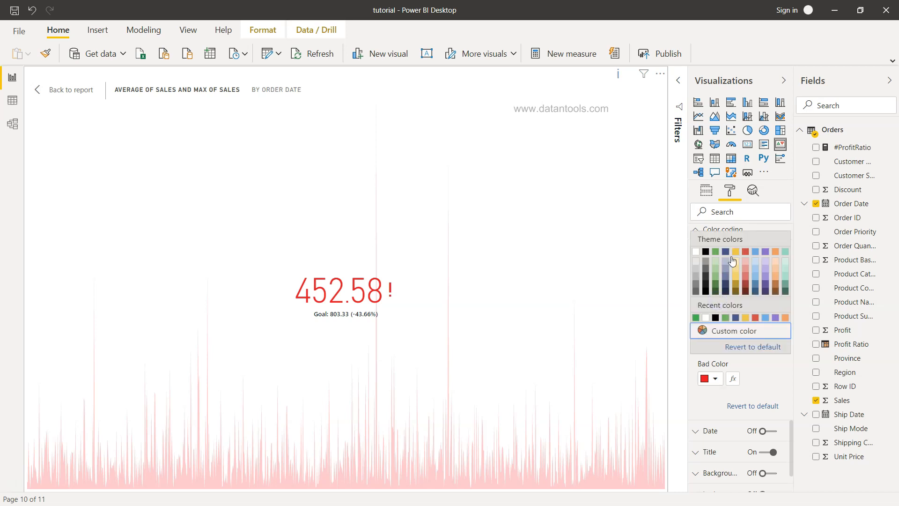
mouse_move(796, 311)
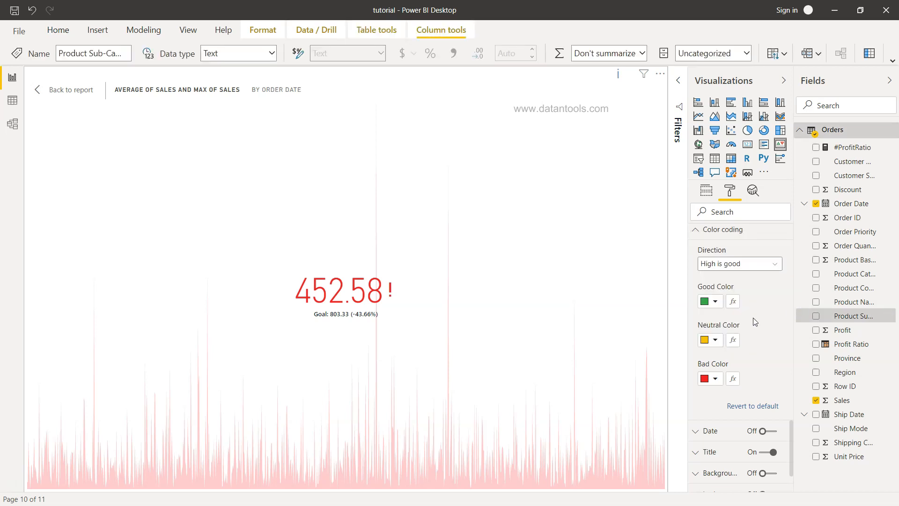
left_click(57, 30)
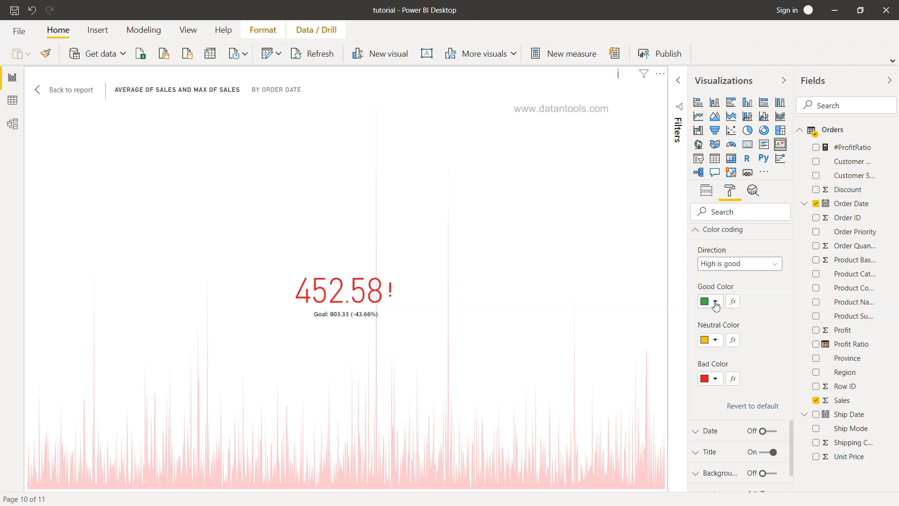
left_click(714, 301)
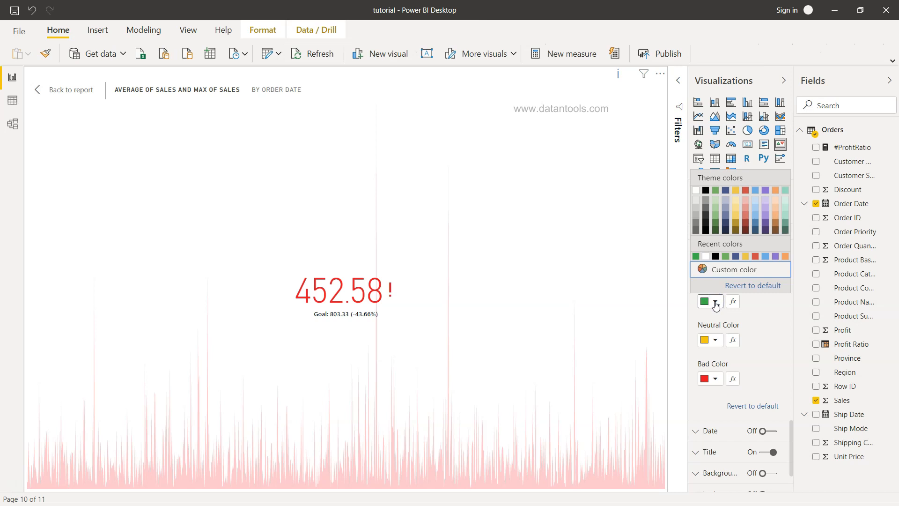
left_click(715, 301)
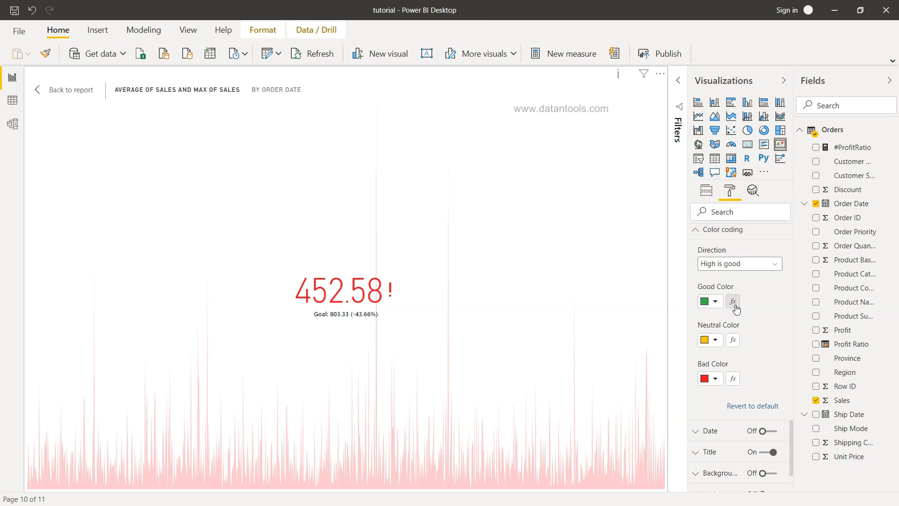
mouse_move(740, 364)
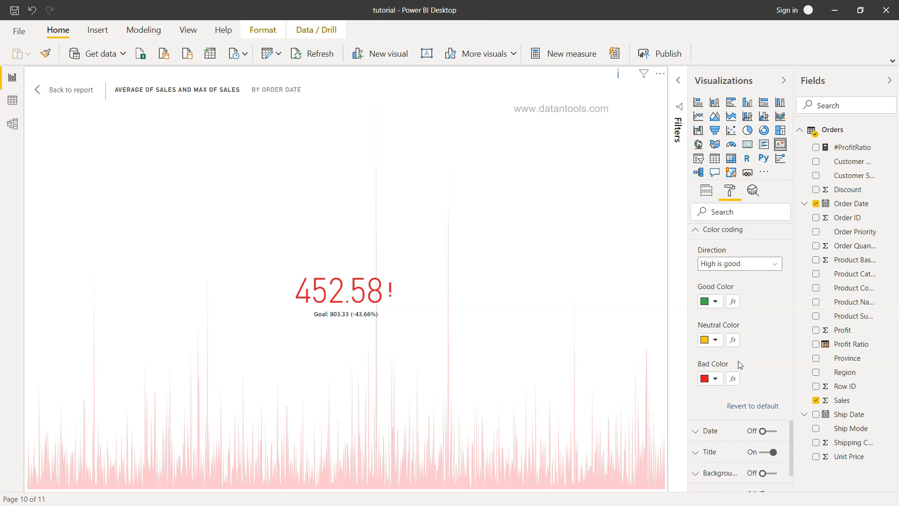
mouse_move(742, 394)
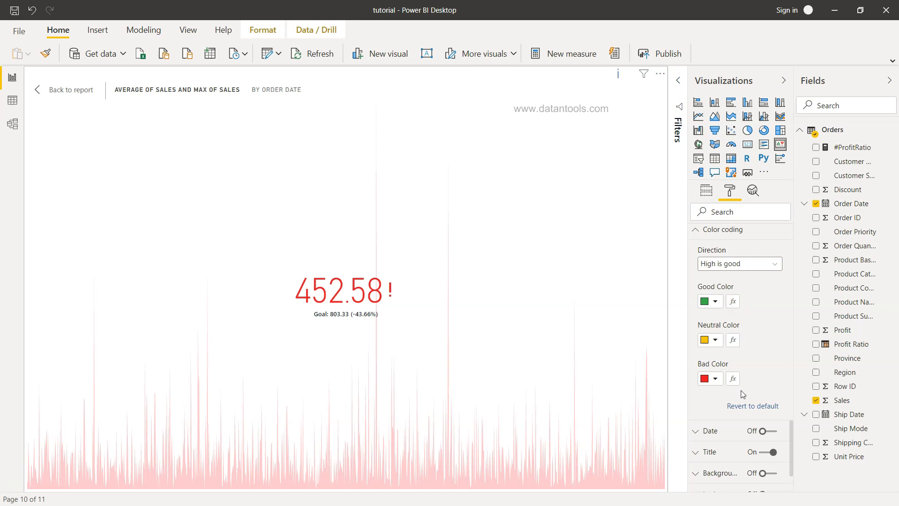
mouse_move(737, 354)
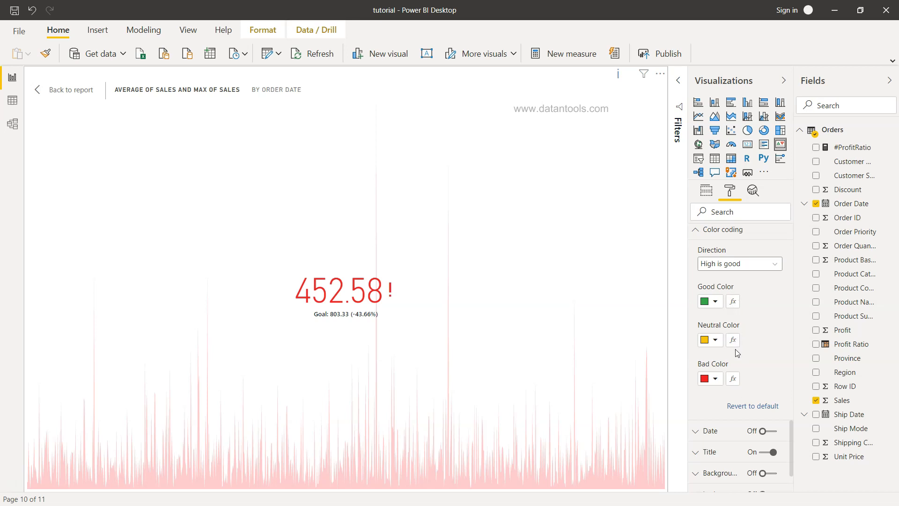
mouse_move(734, 301)
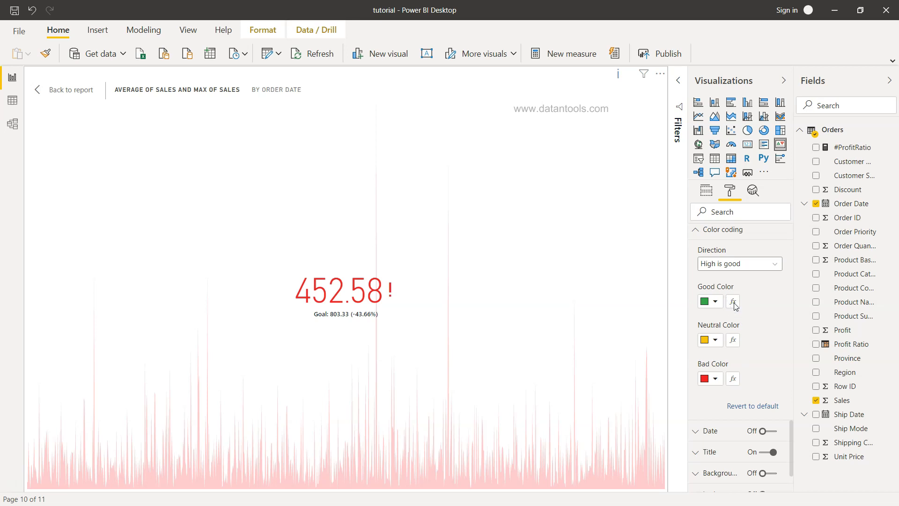
- Apply good-colour conditional formatting as a colour scale based on Max of Sales (Maximum)
left_click(734, 300)
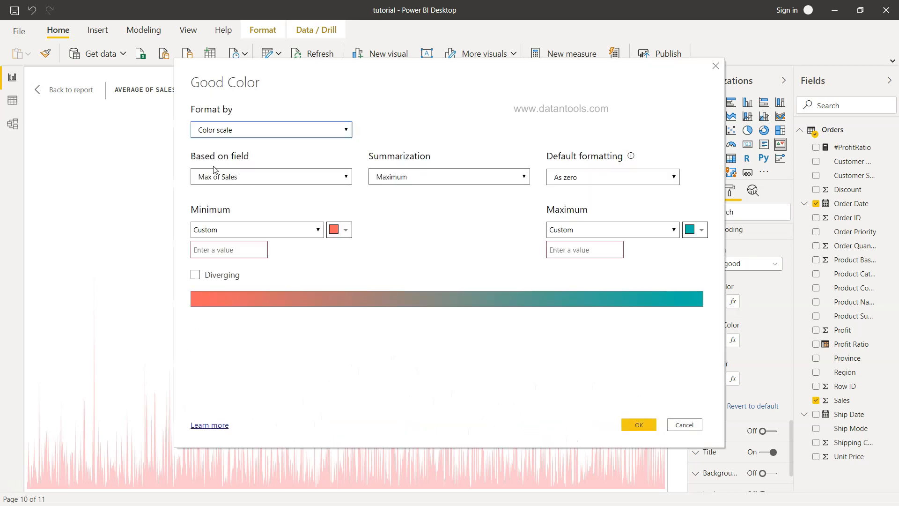
mouse_move(216, 305)
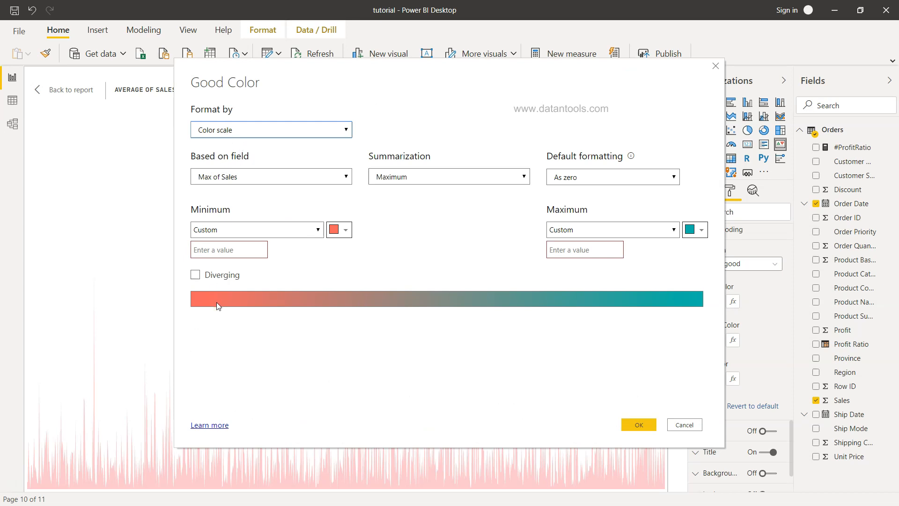
mouse_move(674, 315)
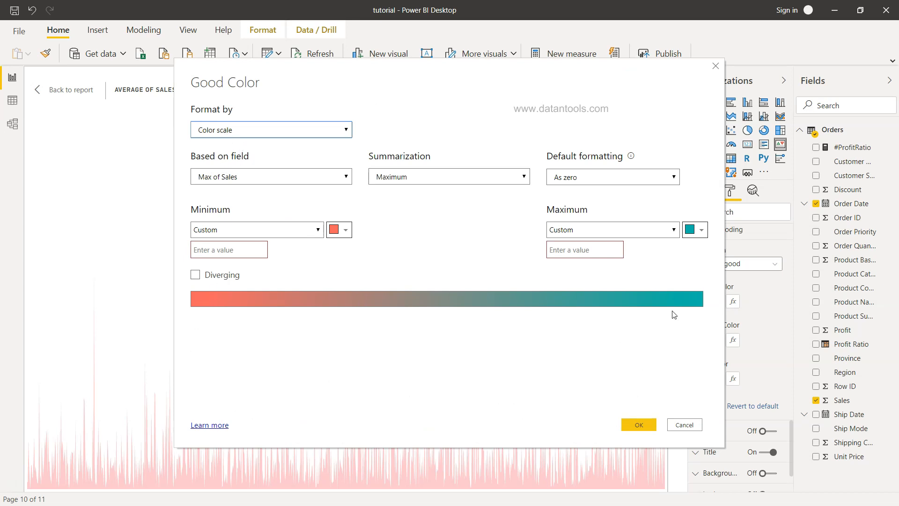
left_click(271, 176)
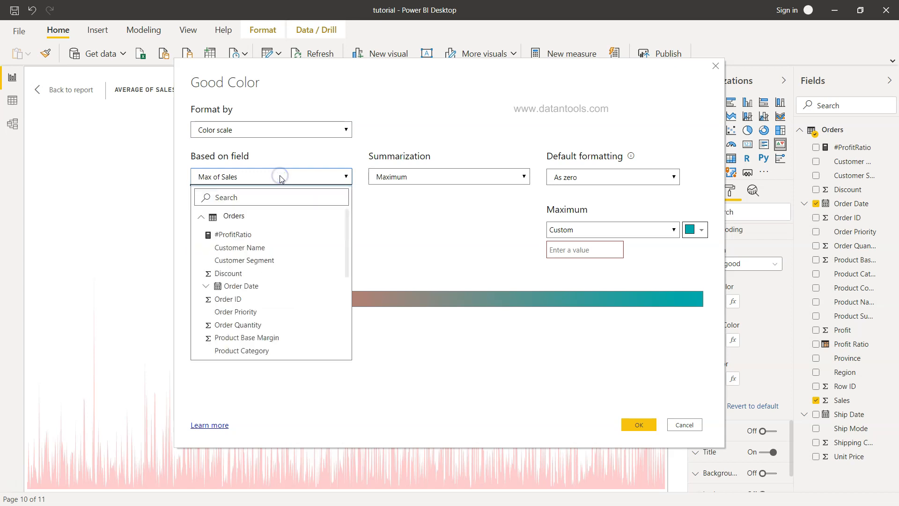
scroll("down", 3)
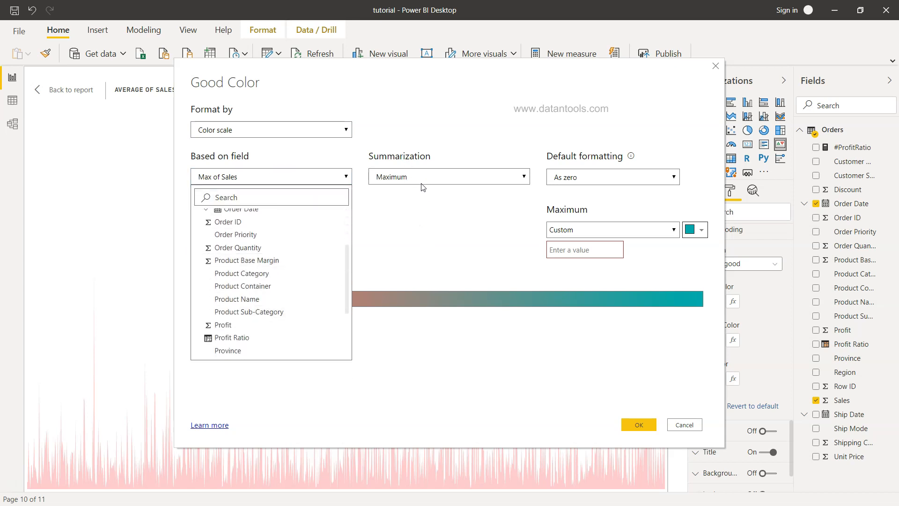
left_click(449, 176)
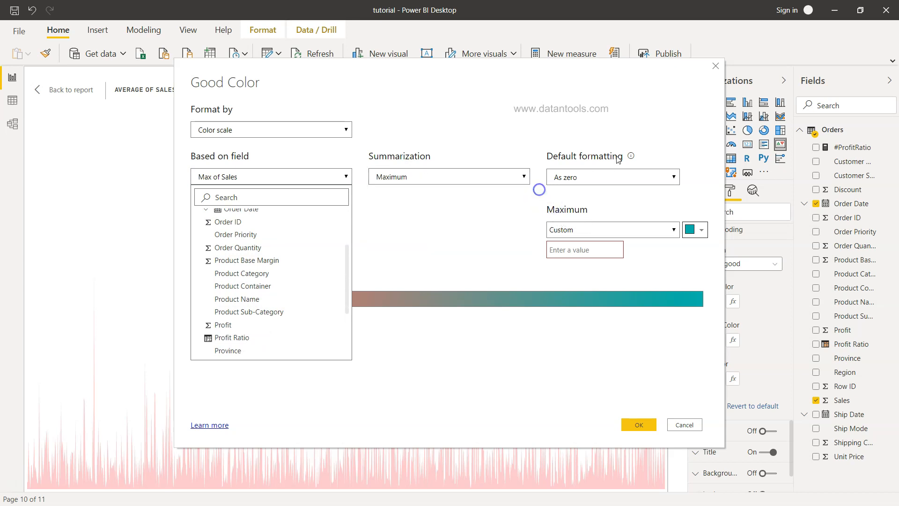
mouse_move(406, 275)
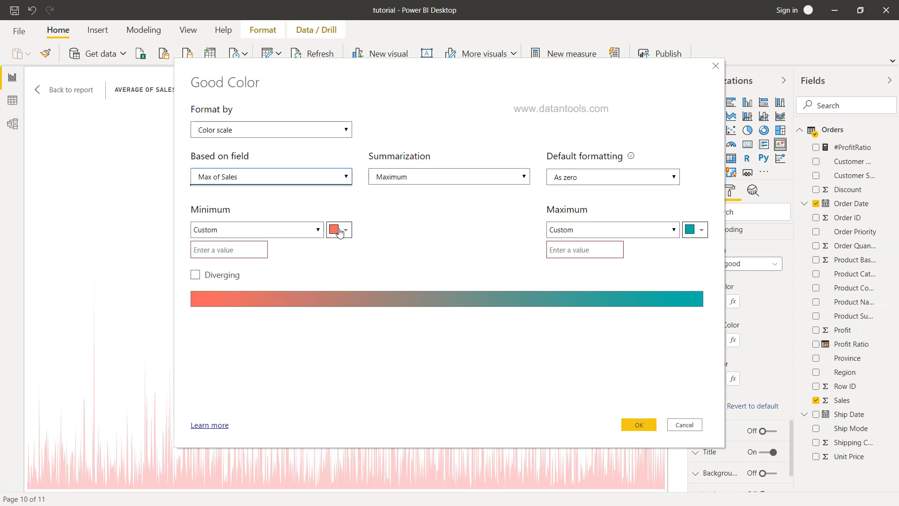
mouse_move(479, 261)
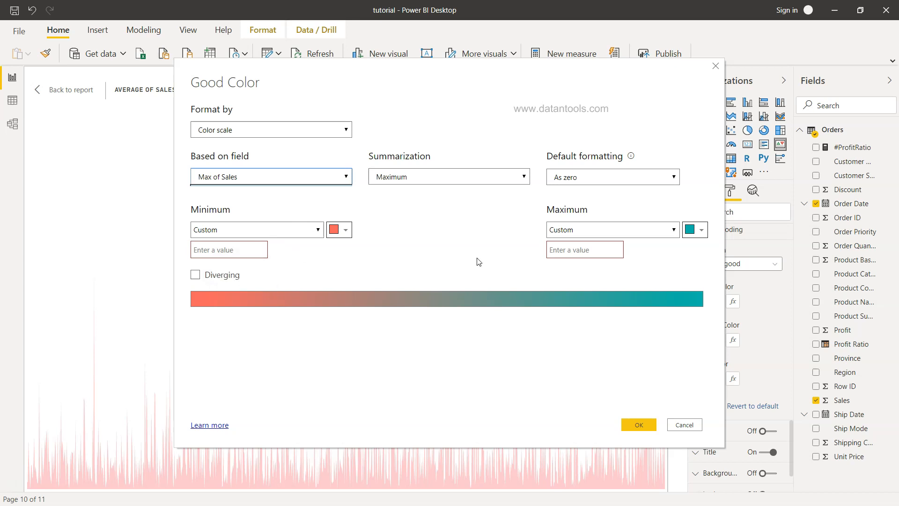
mouse_move(579, 231)
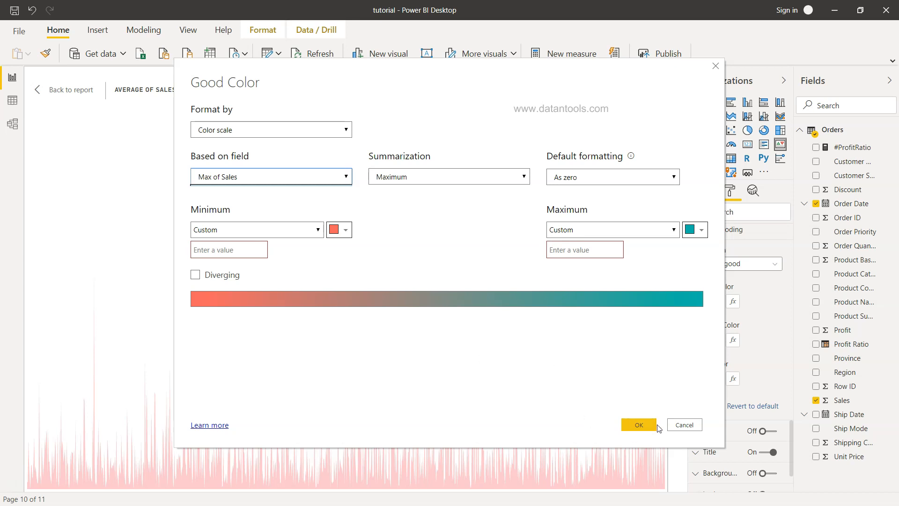
left_click(638, 424)
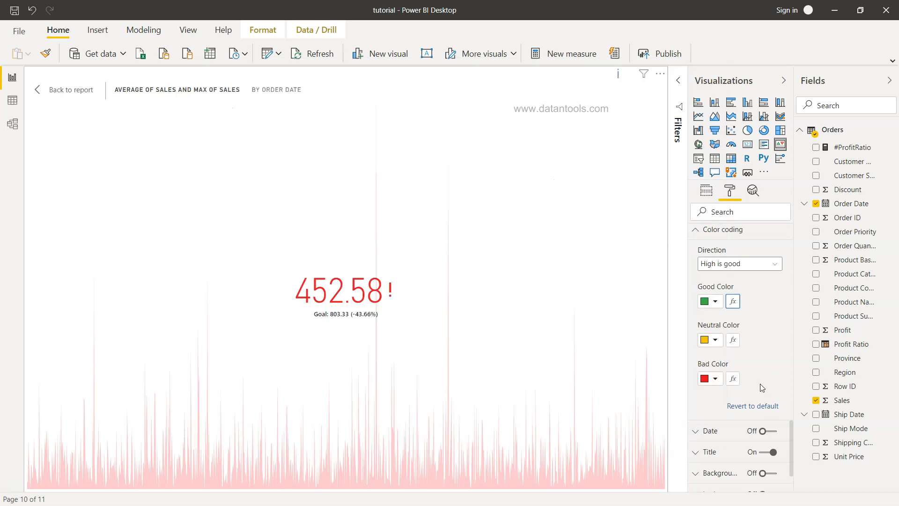
scroll("down", 3)
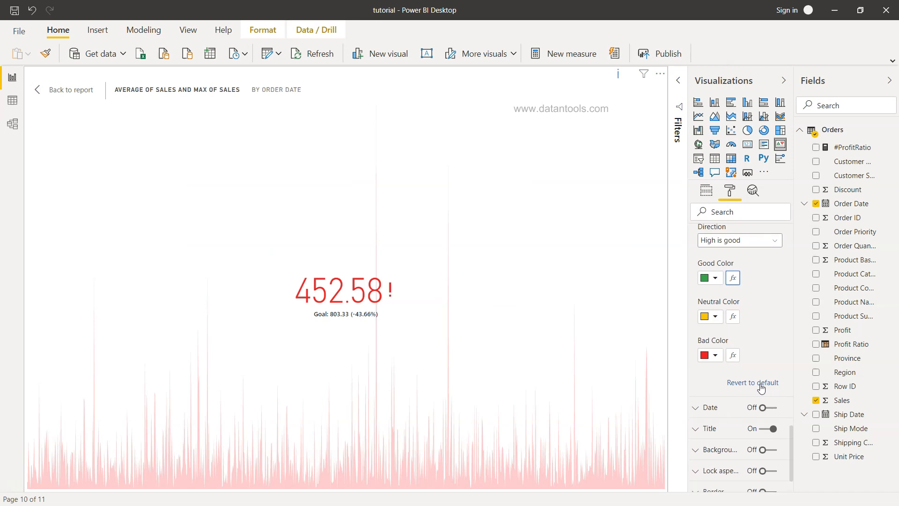
scroll("down", 3)
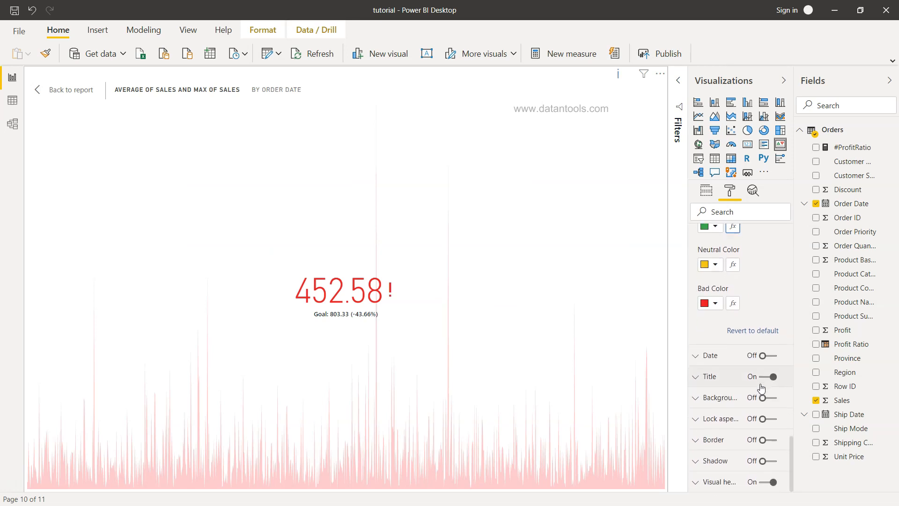
left_click(709, 355)
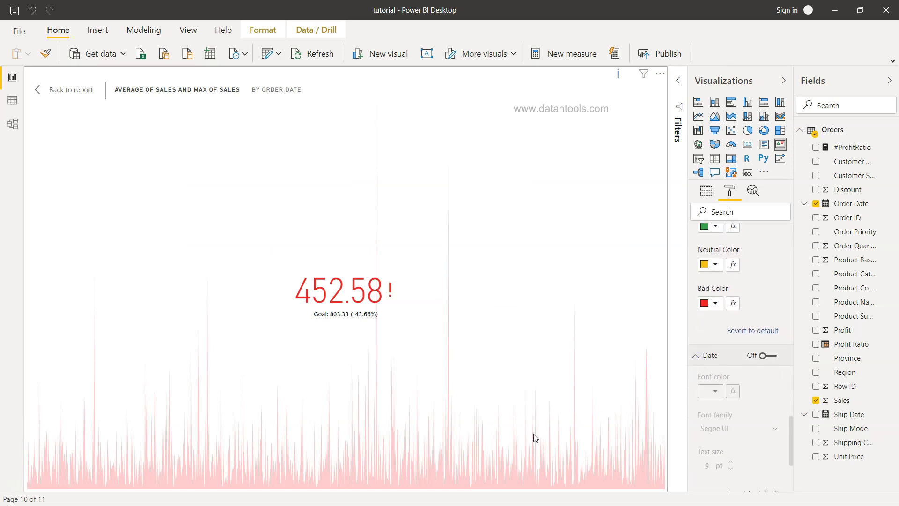
left_click(771, 355)
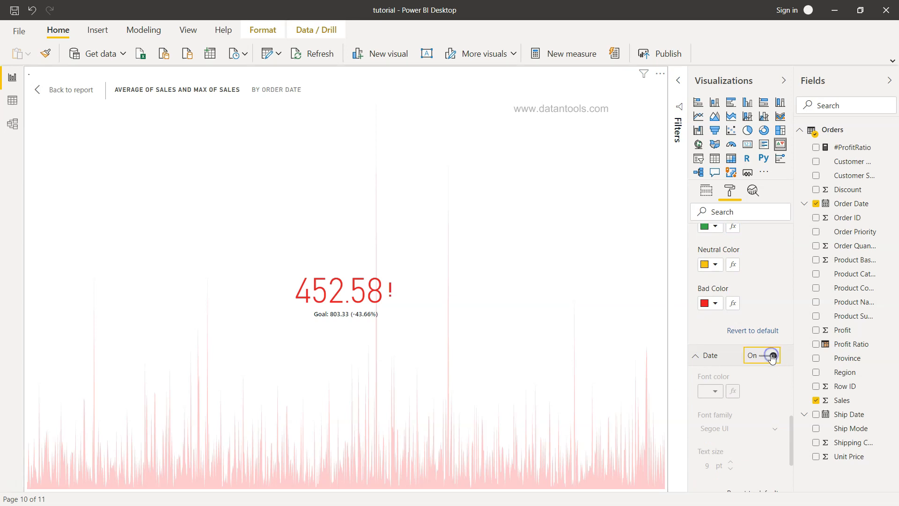
left_click(770, 355)
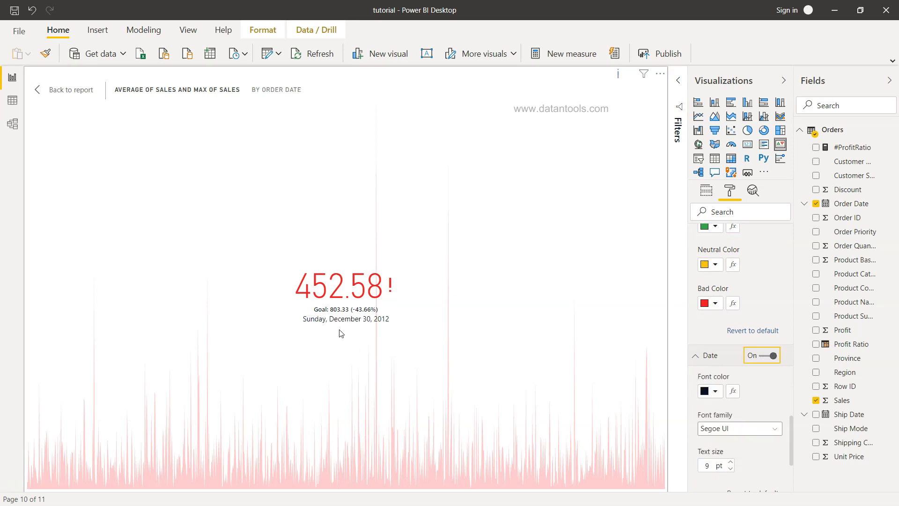
mouse_move(344, 327)
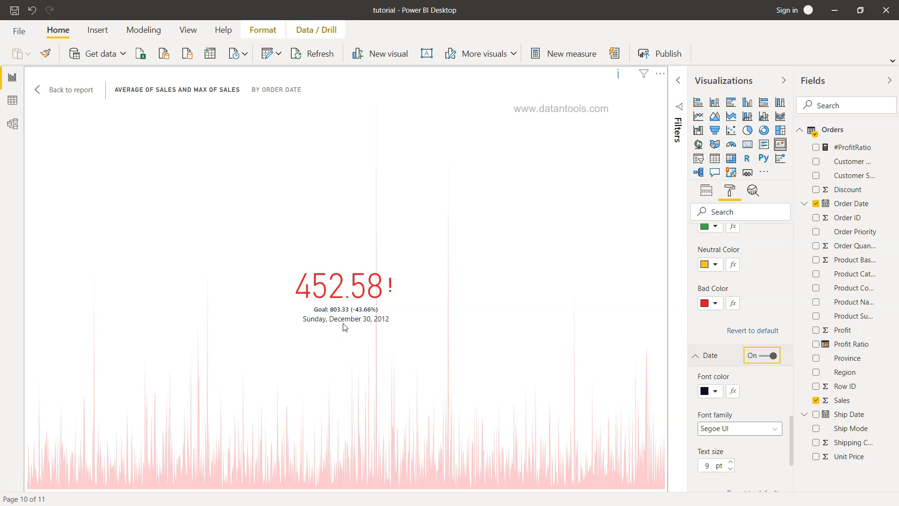
scroll("down", 3)
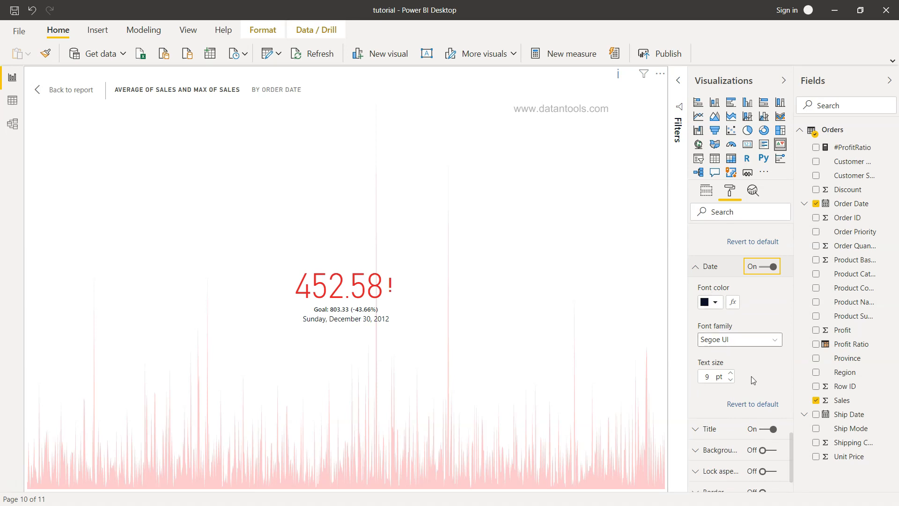
mouse_move(634, 306)
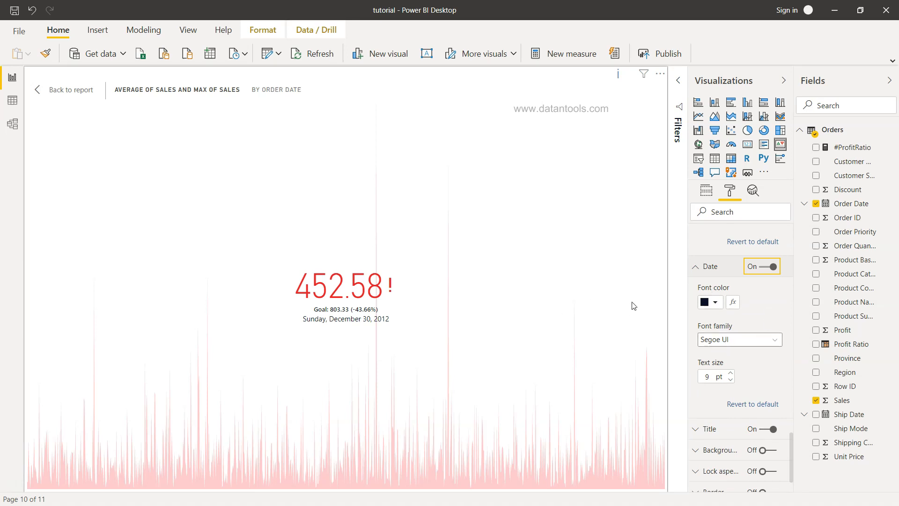
left_click(761, 266)
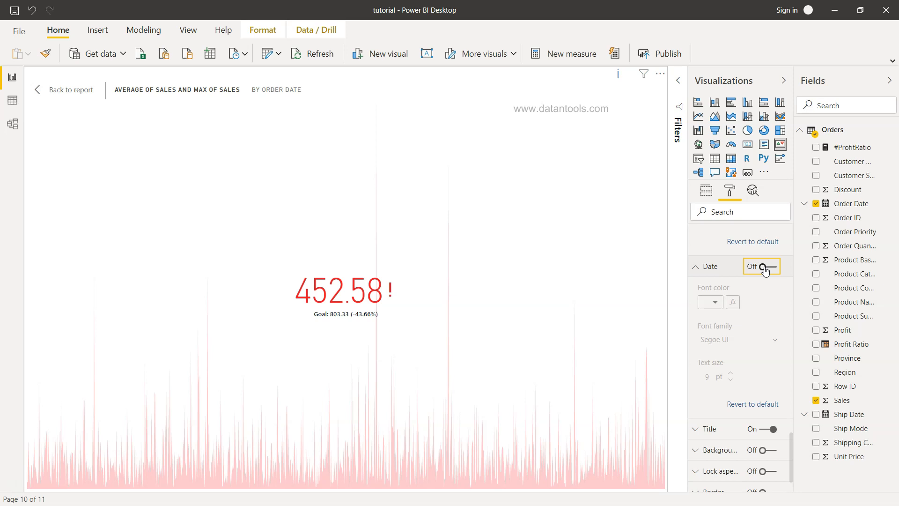
- Expand and collapse the Goals section, leaving all format categories folded
left_click(761, 265)
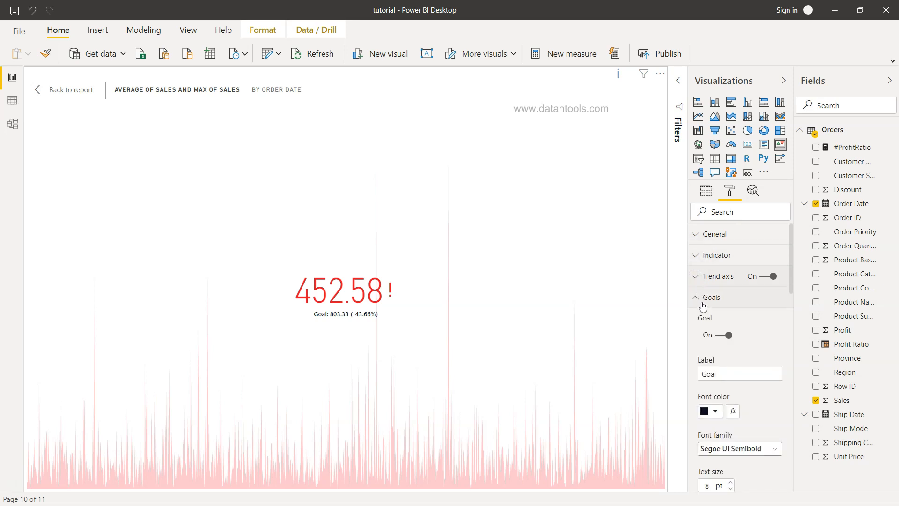
left_click(711, 297)
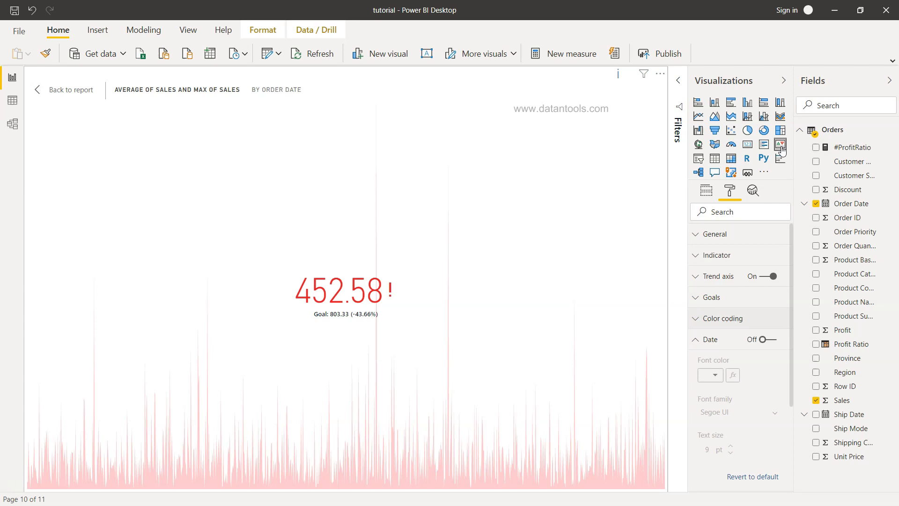
mouse_move(445, 296)
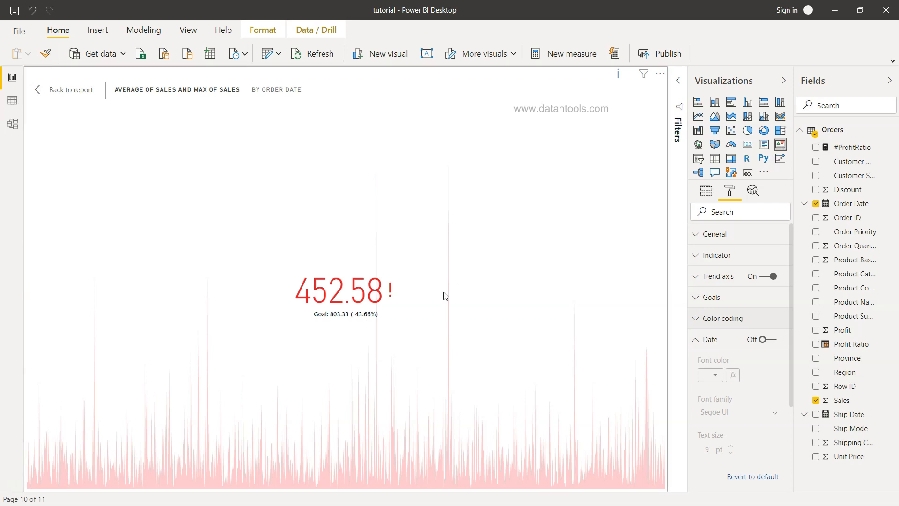